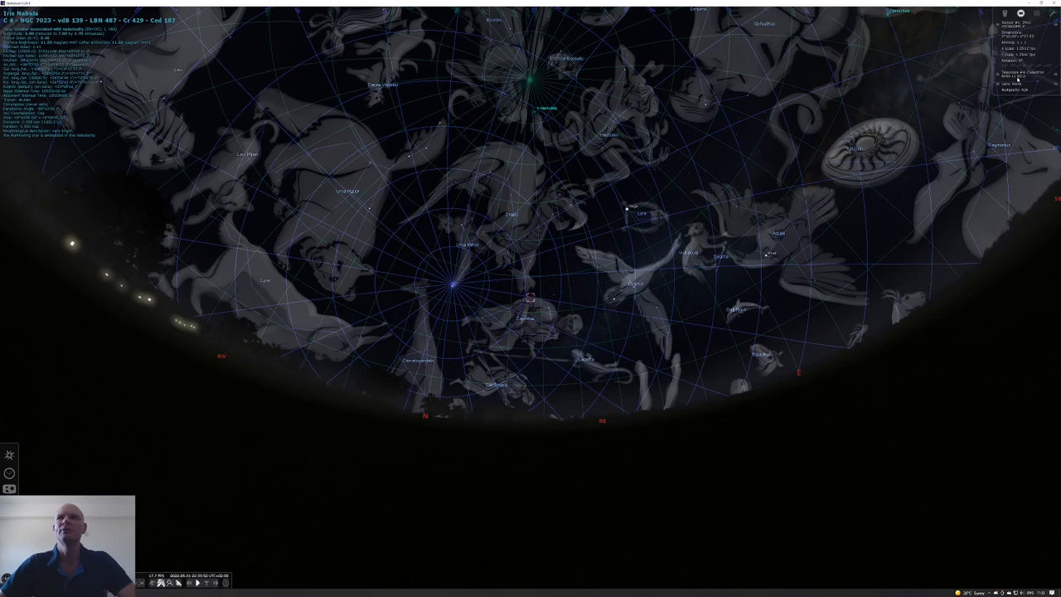
{"action": "mouse_move", "coordinate": [529, 311]}
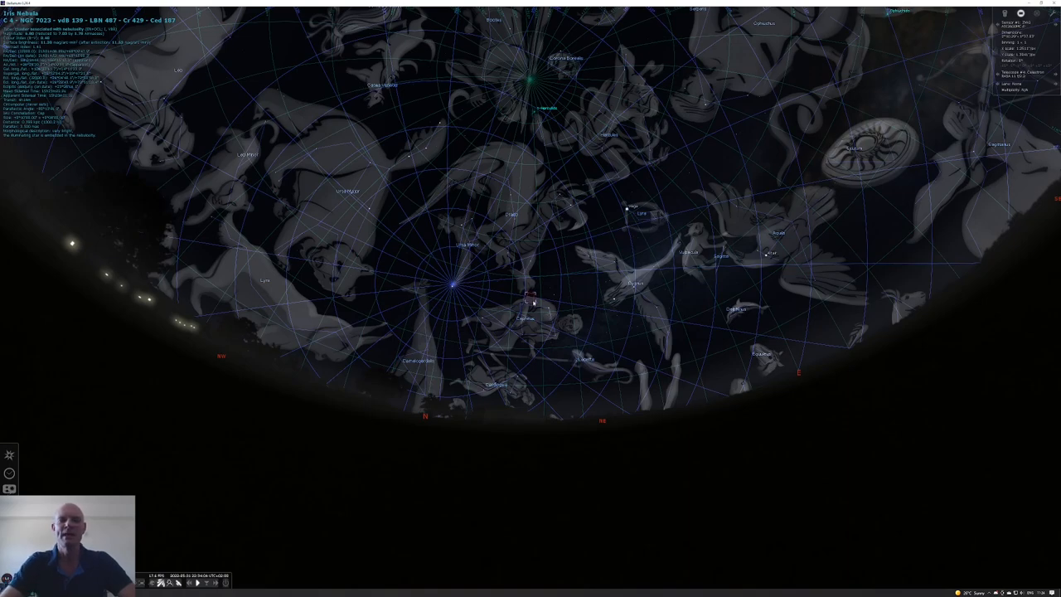
Zoom the Stellarium sky view in on the Iris Nebula near Cepheus.
{"action": "scroll", "scroll_direction": "up", "scroll_amount": 3}
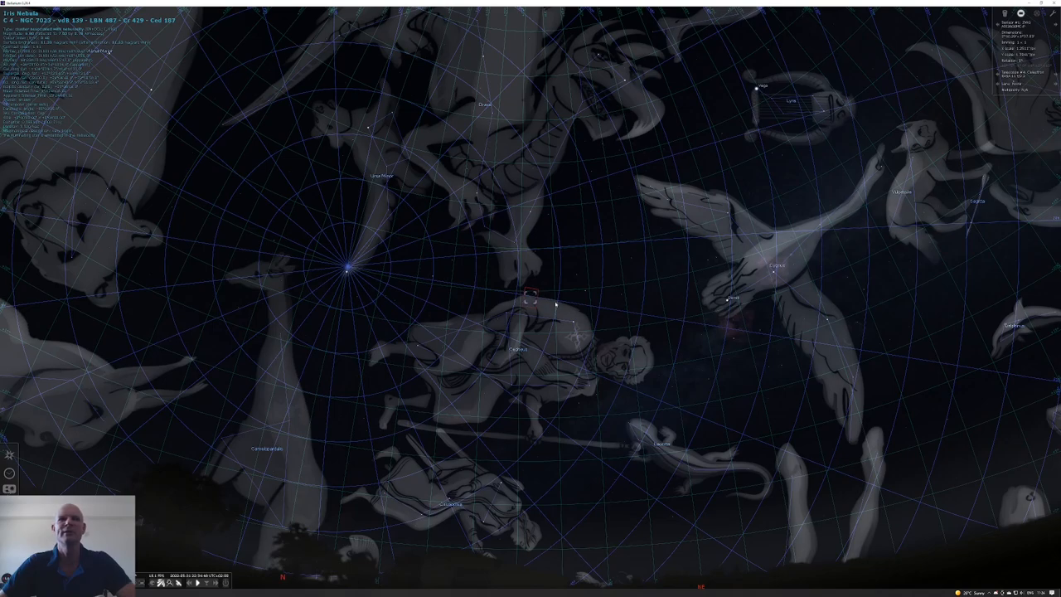
{"action": "mouse_move", "coordinate": [583, 276]}
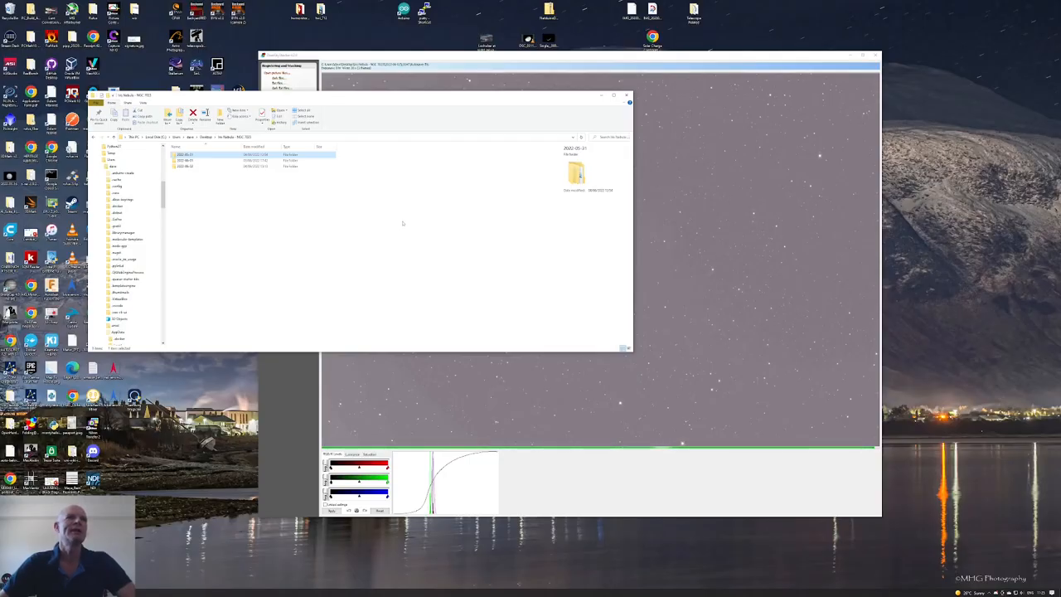
{"action": "mouse_move", "coordinate": [357, 217]}
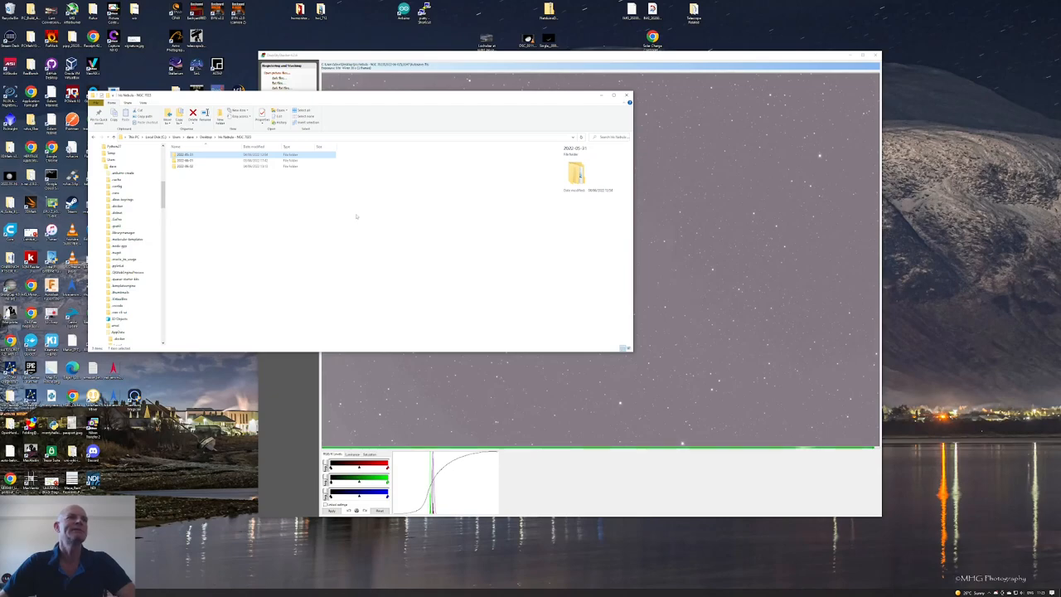
Open a light frame from the 2022-05-31 LIGHT folder in the image viewer.
{"action": "double_click", "coordinate": [187, 154]}
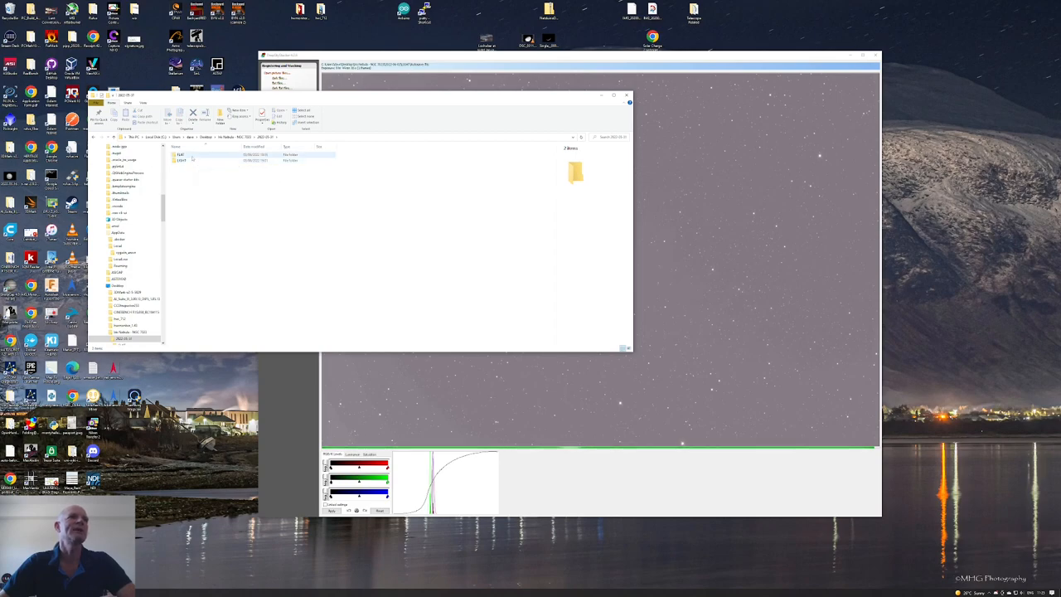
{"action": "left_click", "coordinate": [180, 160]}
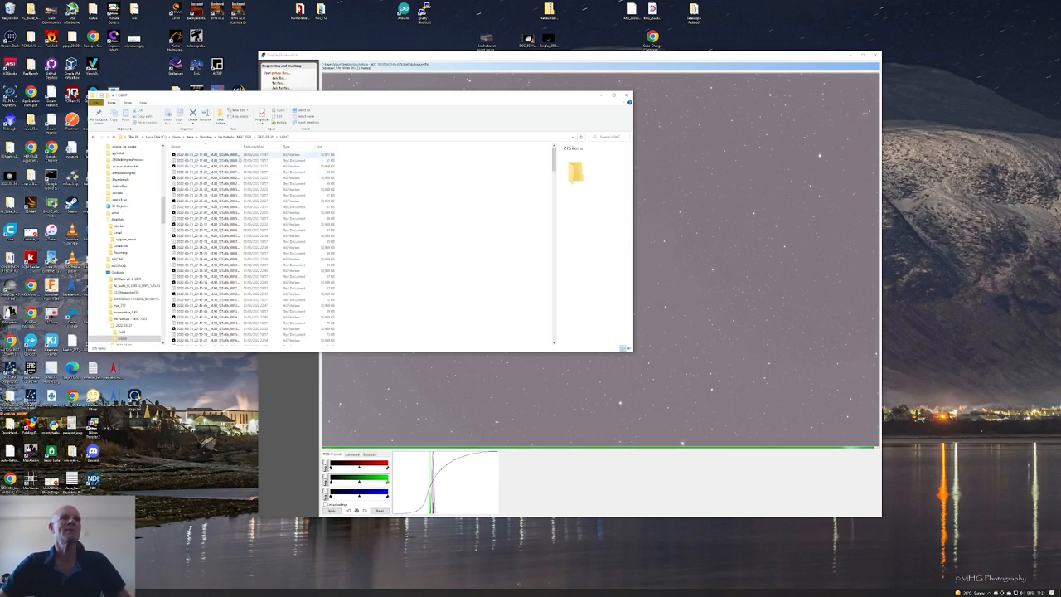
{"action": "left_click", "coordinate": [207, 155]}
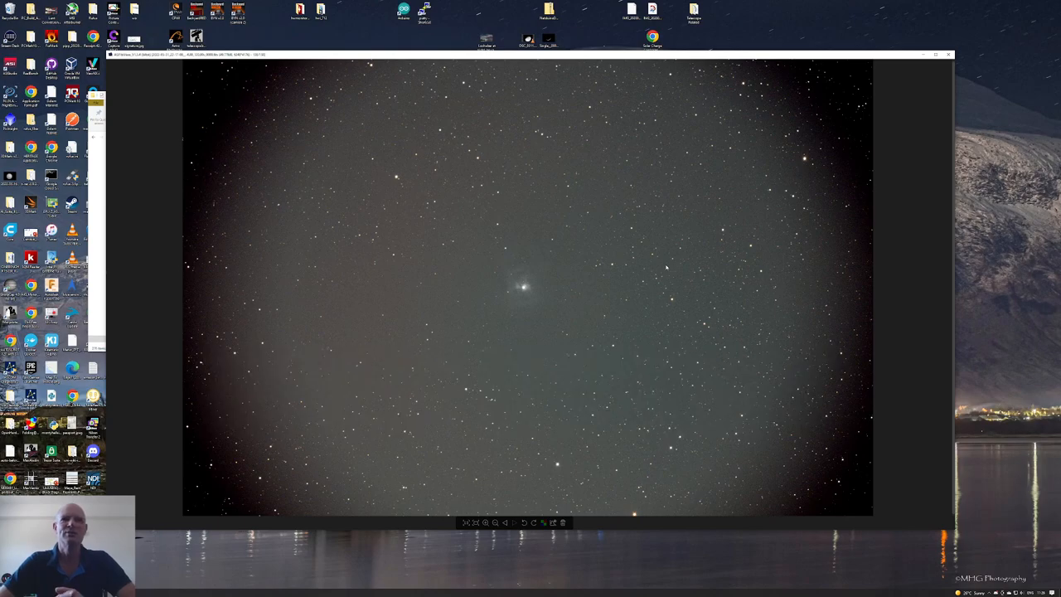
{"action": "mouse_move", "coordinate": [826, 63]}
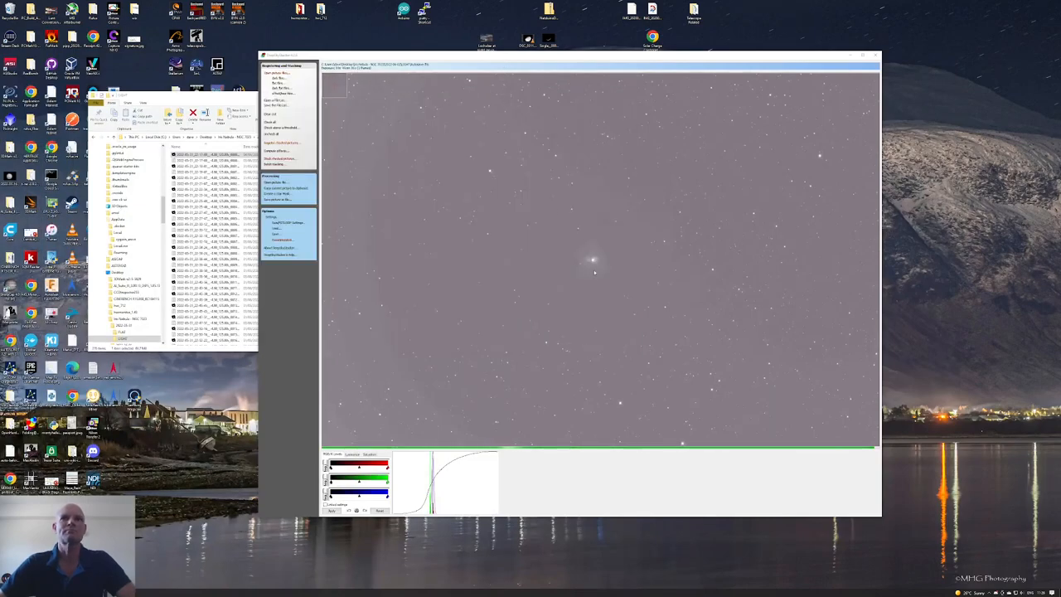
{"action": "mouse_move", "coordinate": [606, 267]}
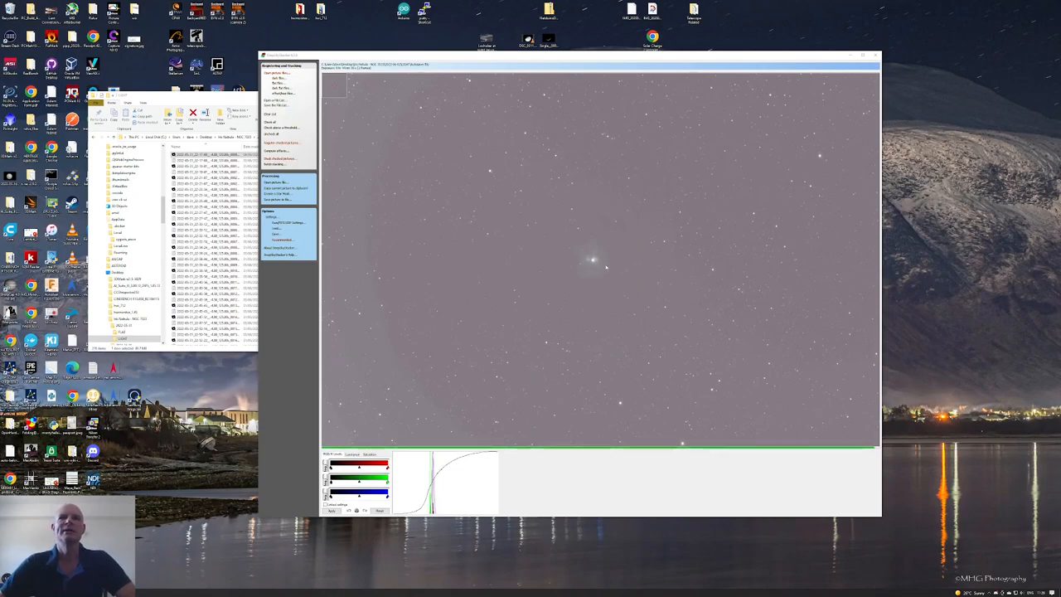
{"action": "mouse_move", "coordinate": [663, 266]}
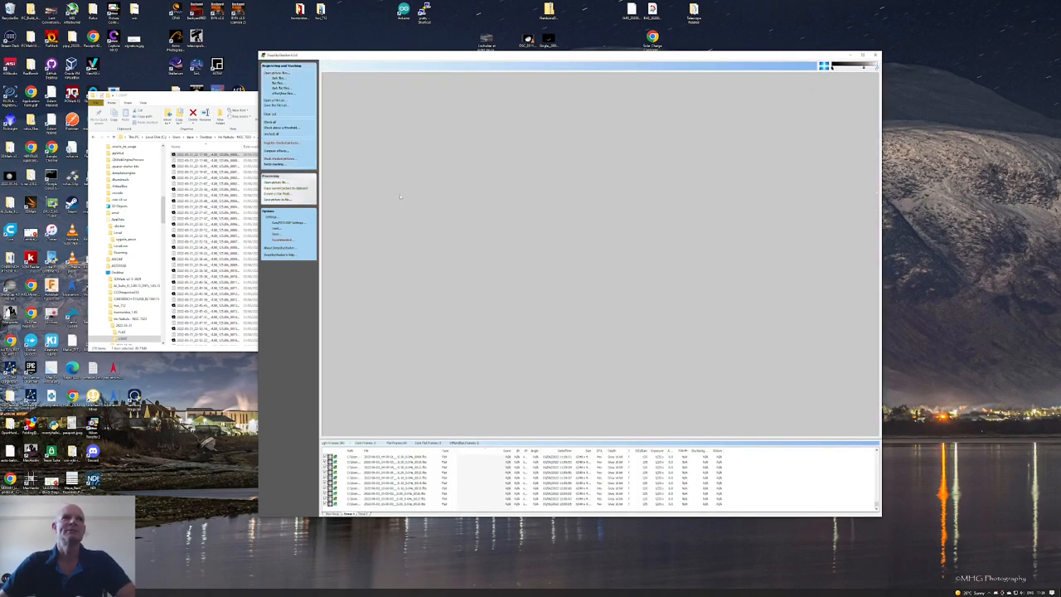
{"action": "mouse_move", "coordinate": [431, 209]}
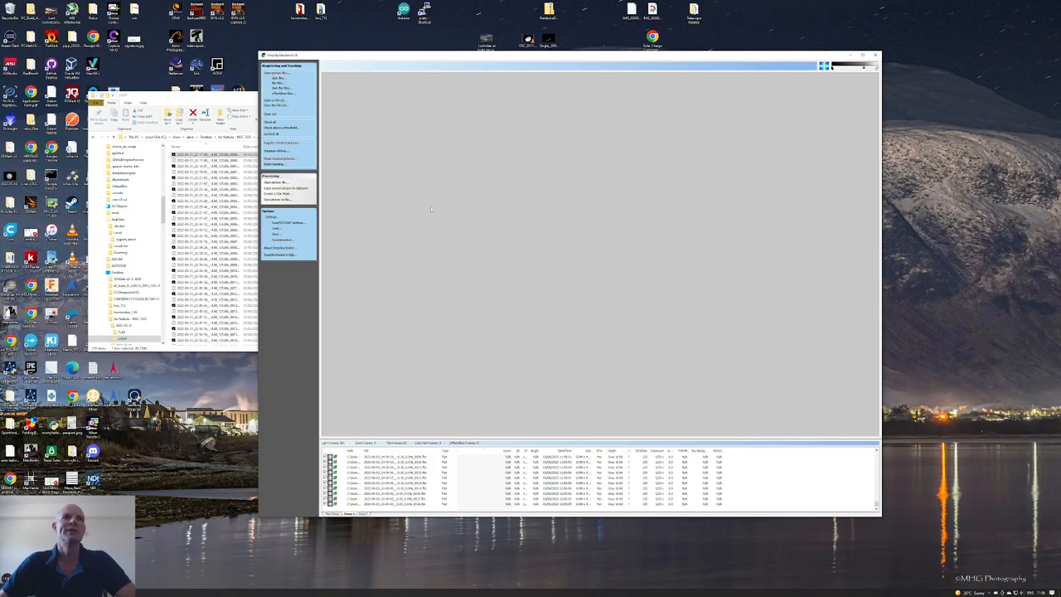
{"action": "mouse_move", "coordinate": [557, 226]}
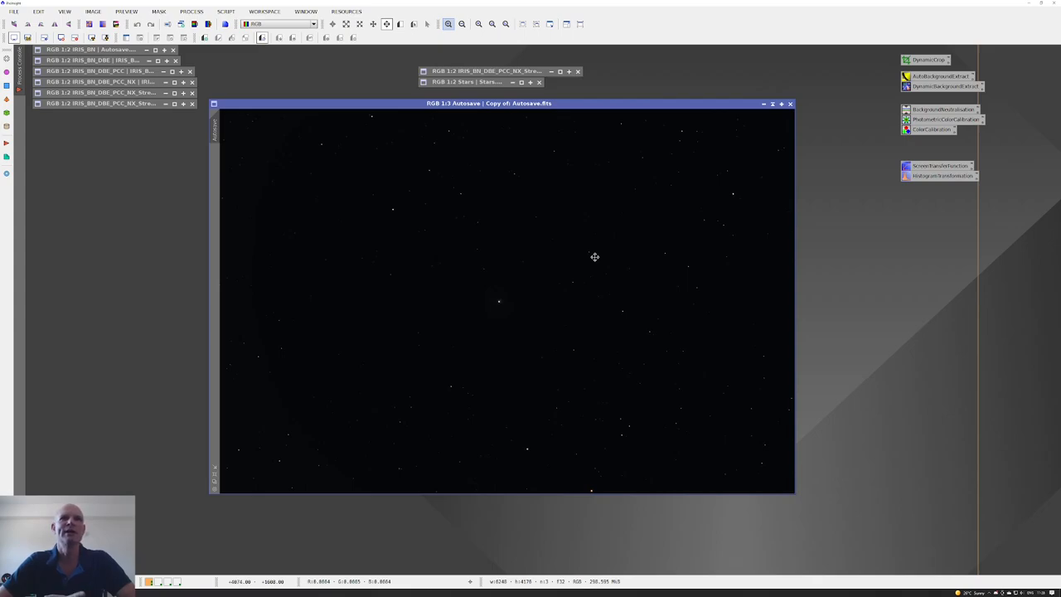
{"action": "mouse_move", "coordinate": [403, 196]}
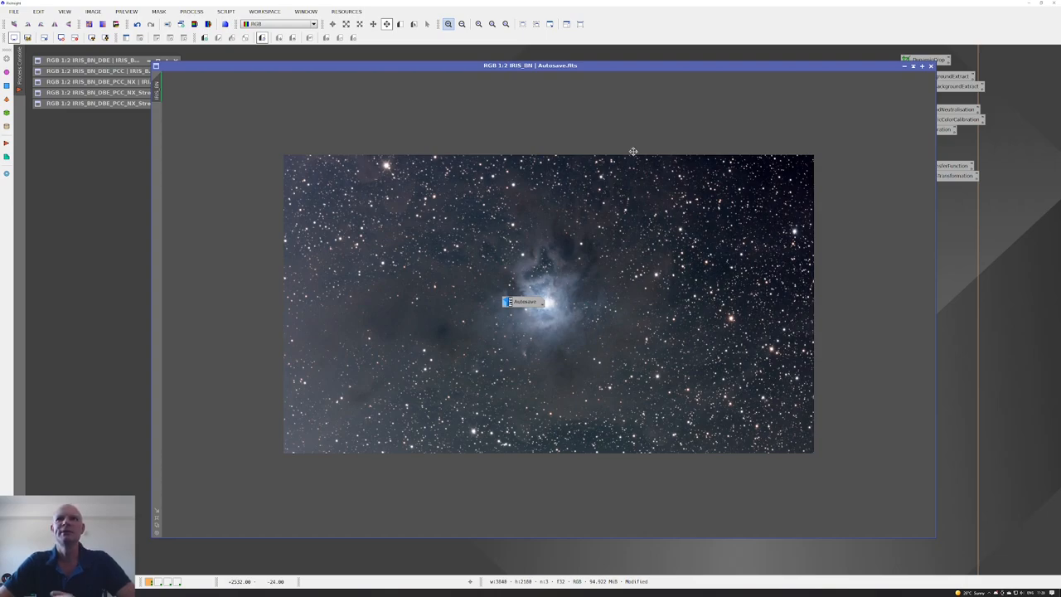
{"action": "mouse_move", "coordinate": [633, 273]}
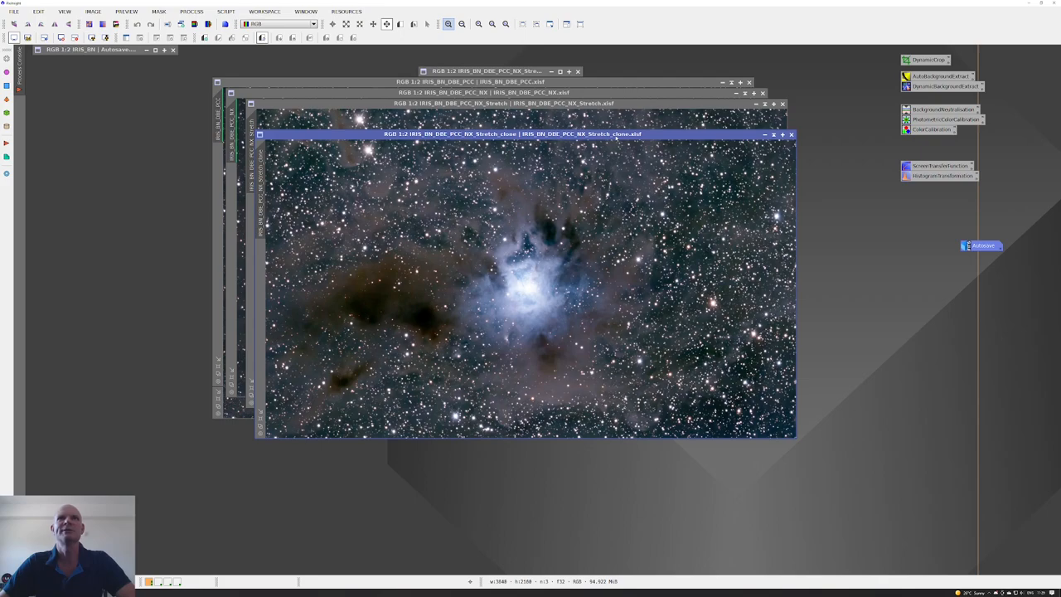
Iconify the two intermediate images and restore the Starless image.
{"action": "left_click", "coordinate": [791, 135]}
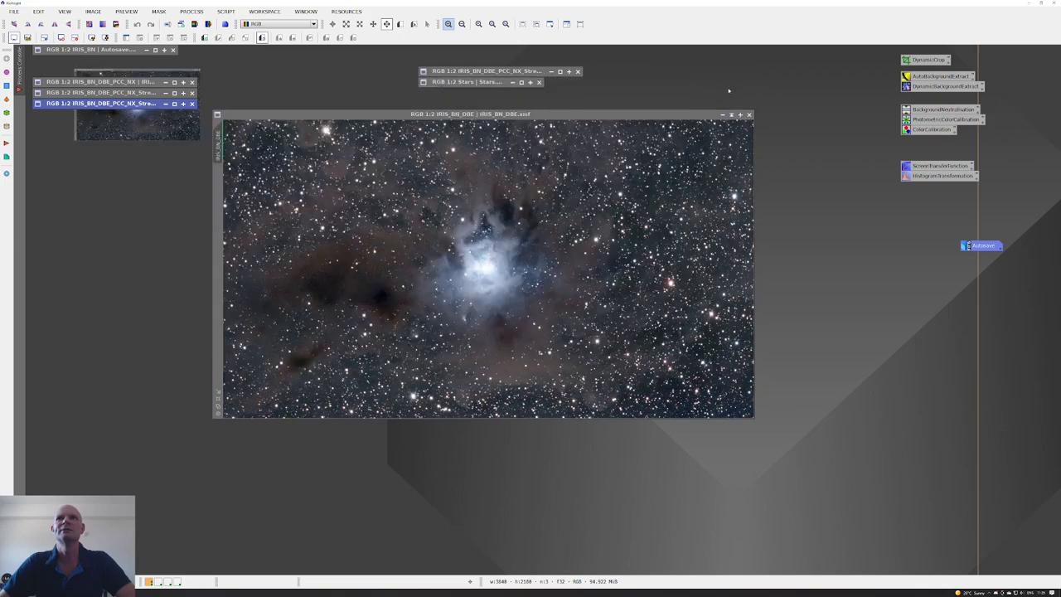
{"action": "left_click", "coordinate": [748, 114]}
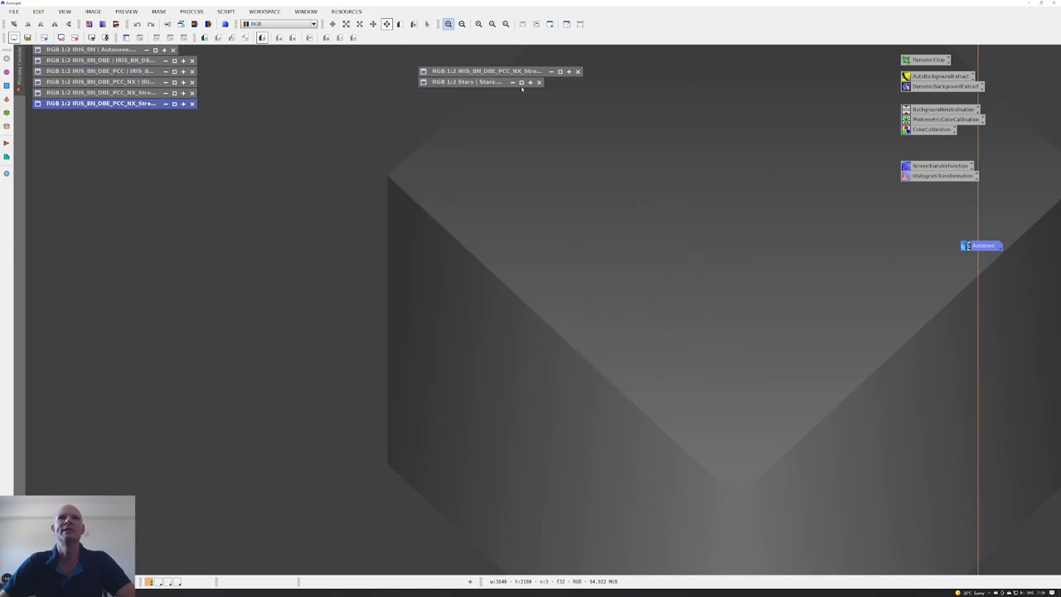
{"action": "mouse_move", "coordinate": [509, 79]}
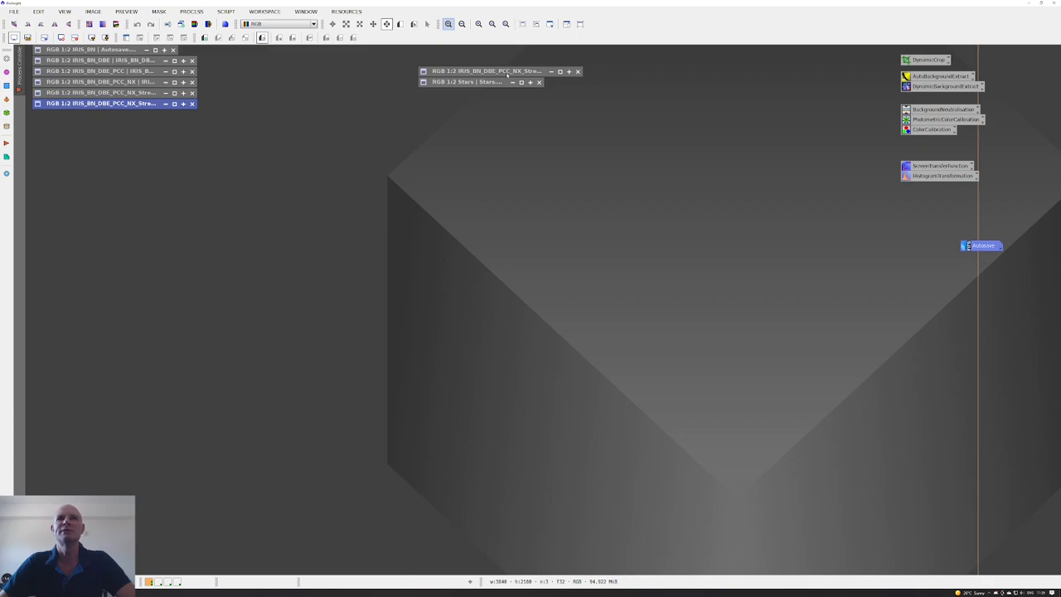
{"action": "left_click", "coordinate": [489, 70]}
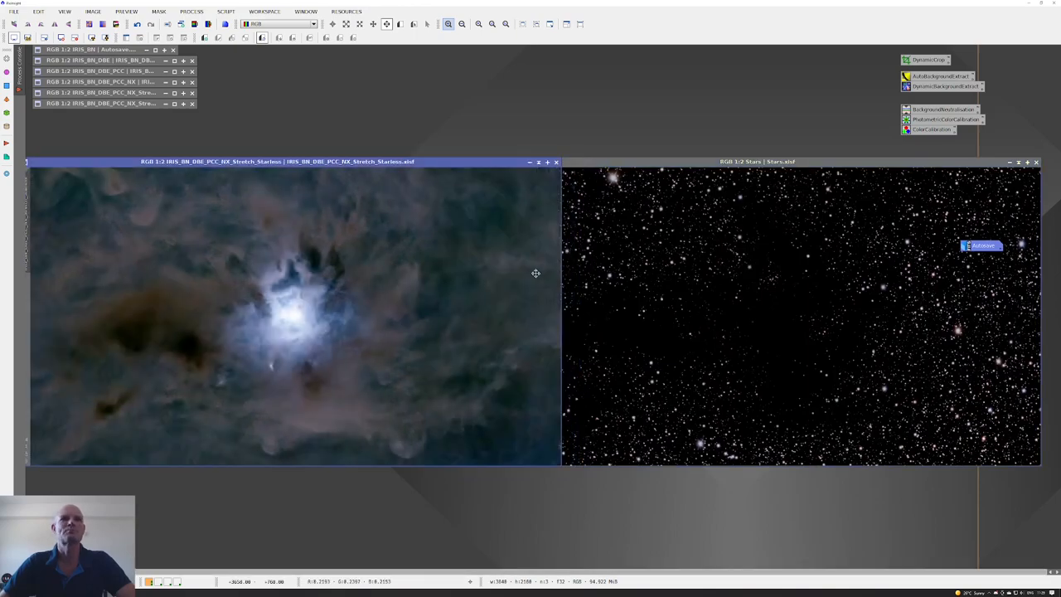
{"action": "mouse_move", "coordinate": [410, 325]}
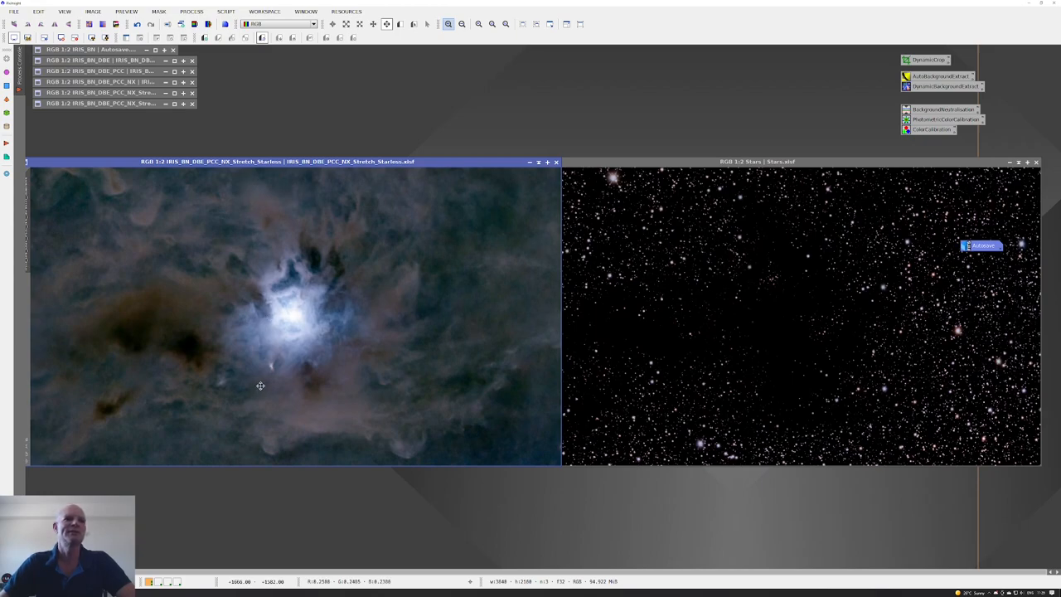
{"action": "mouse_move", "coordinate": [732, 318]}
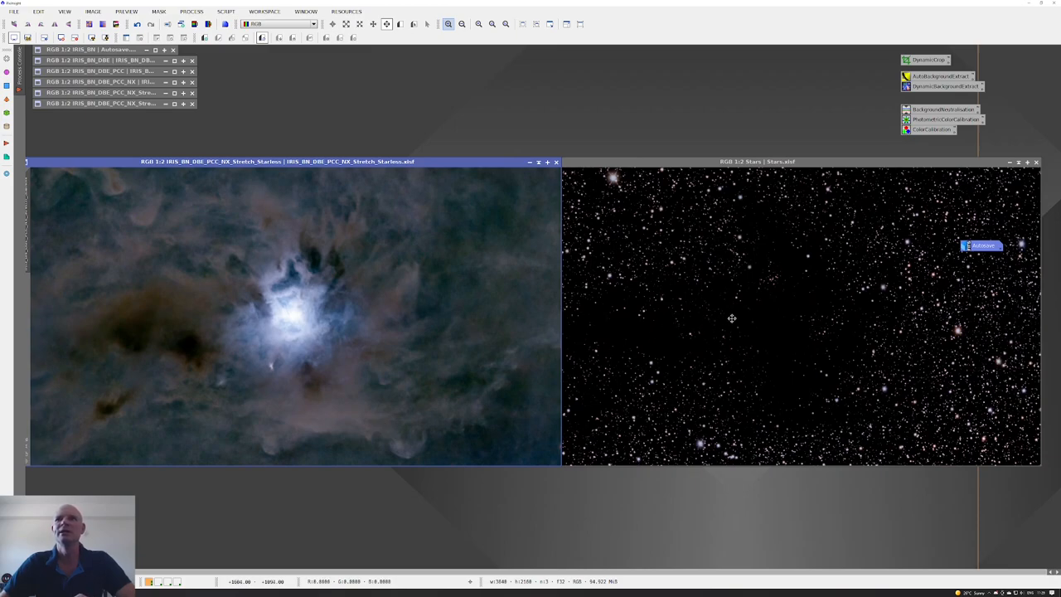
{"action": "mouse_move", "coordinate": [449, 322]}
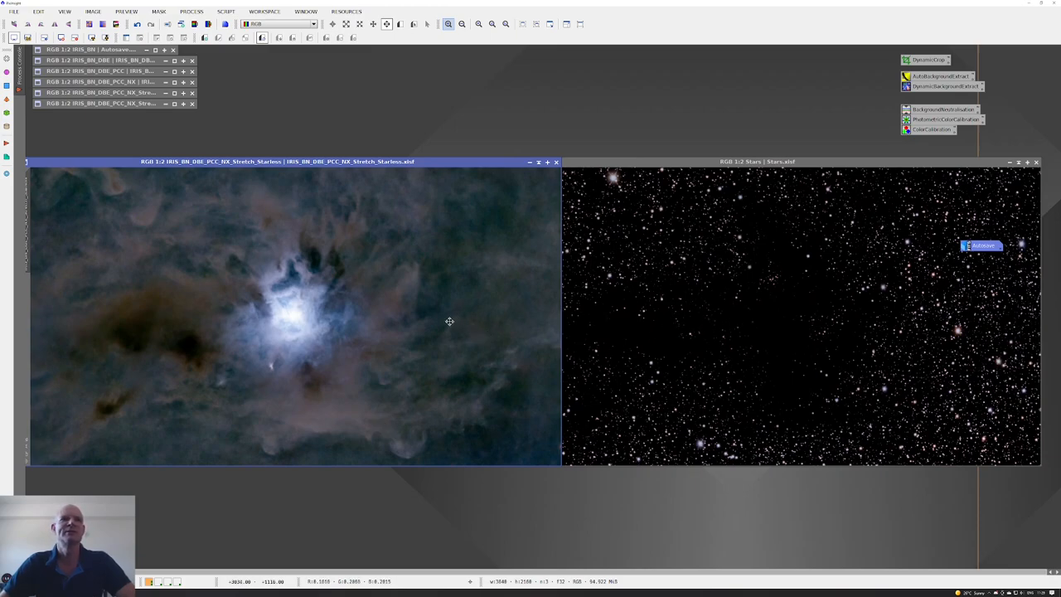
{"action": "mouse_move", "coordinate": [307, 327]}
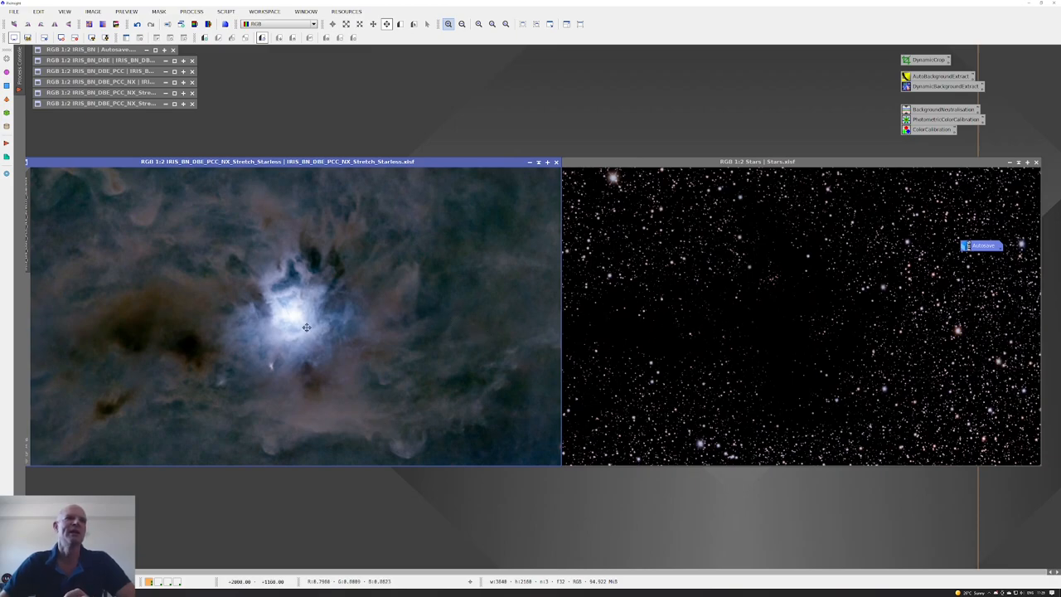
{"action": "mouse_move", "coordinate": [441, 270]}
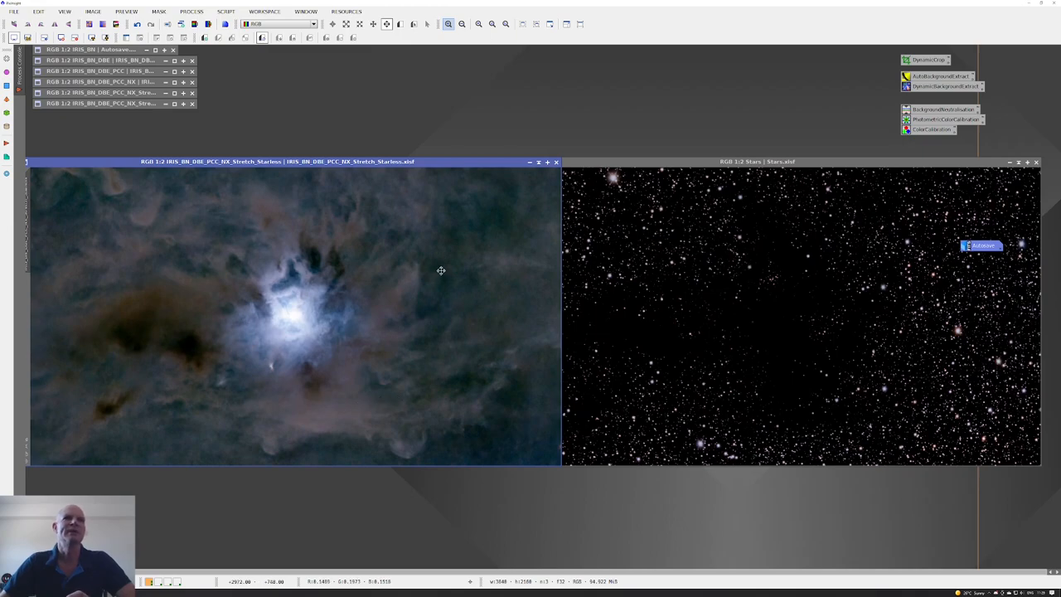
{"action": "mouse_move", "coordinate": [316, 316]}
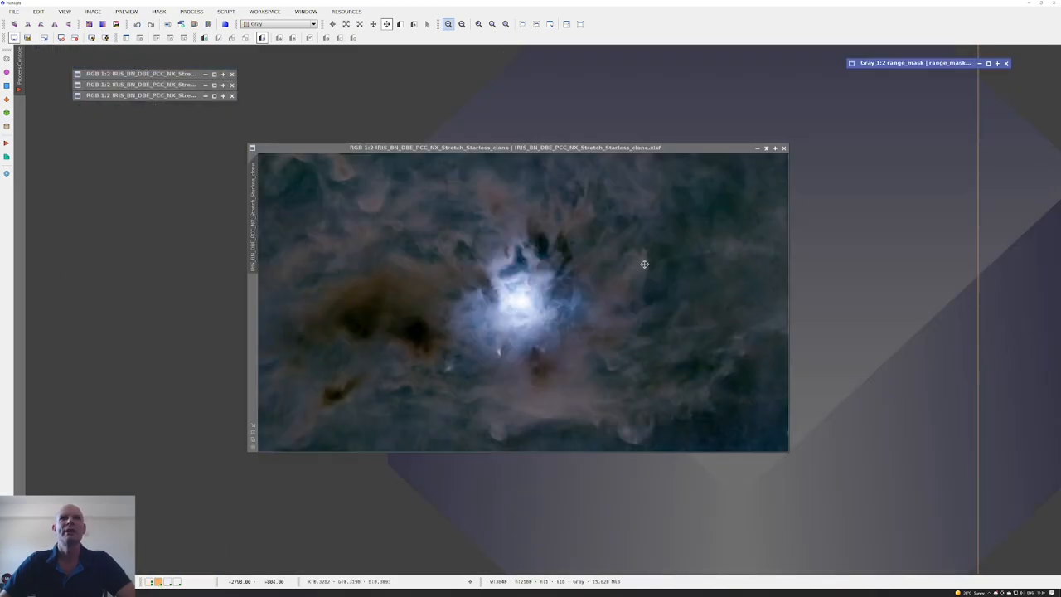
{"action": "mouse_move", "coordinate": [608, 314]}
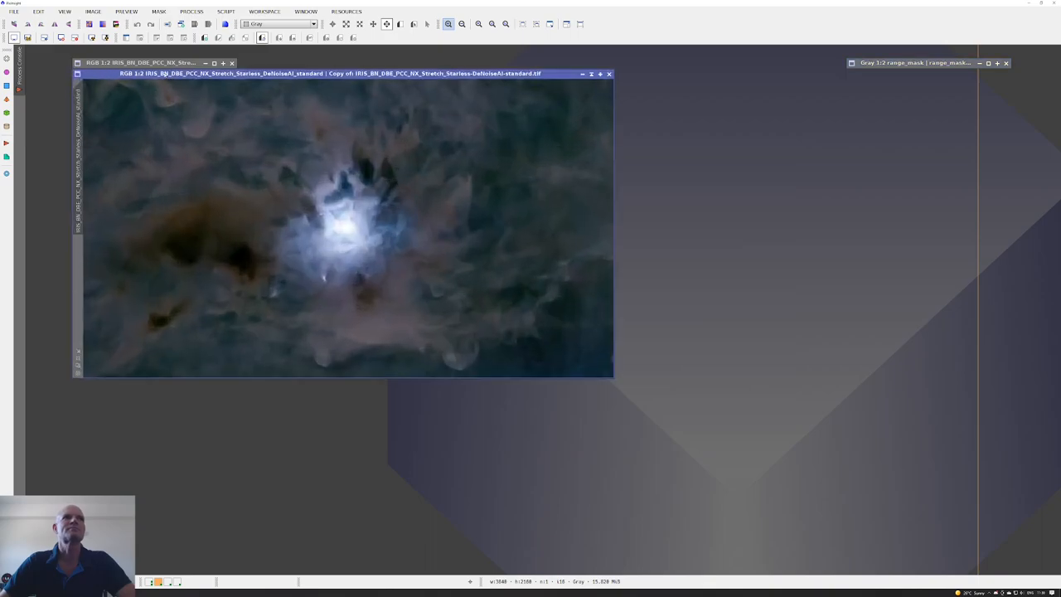
Restore the DeNoiseAI starless view, then the SharpenAI_Softness view centred in the workspace.
{"action": "left_click", "coordinate": [278, 23]}
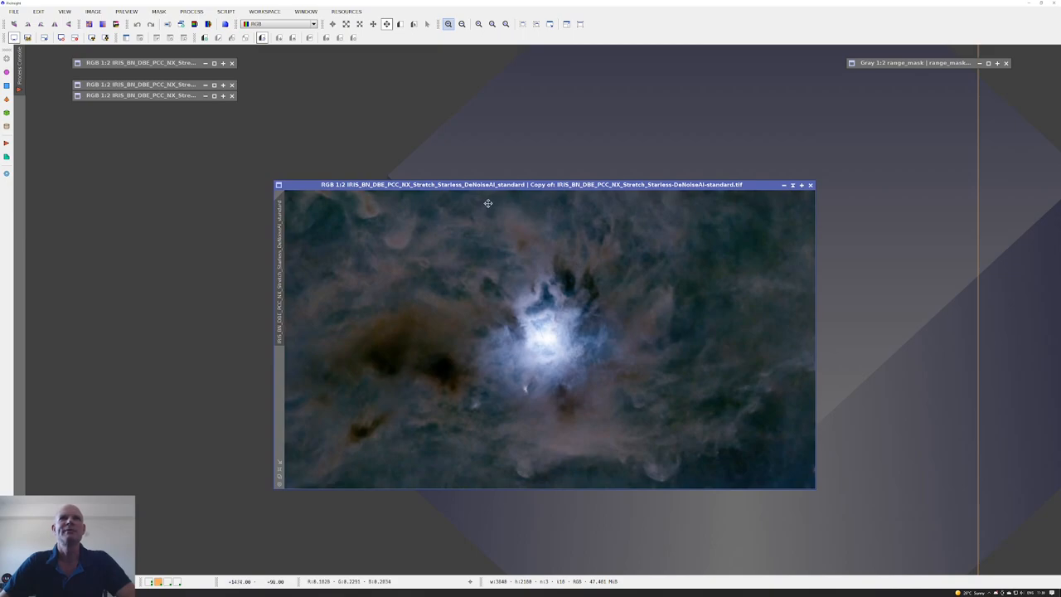
{"action": "mouse_move", "coordinate": [511, 215]}
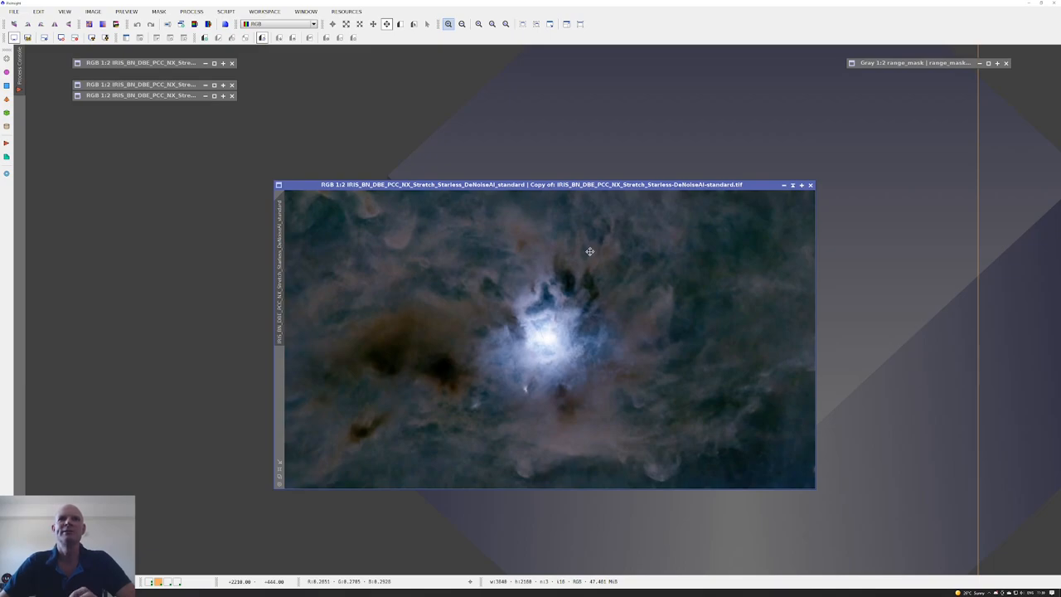
{"action": "mouse_move", "coordinate": [605, 292]}
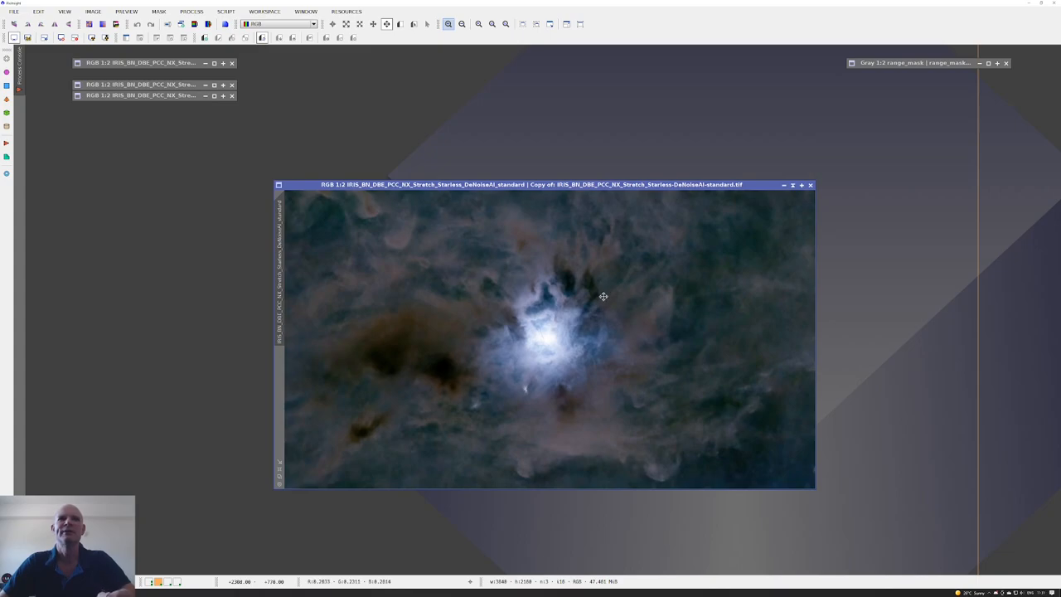
{"action": "mouse_move", "coordinate": [606, 293]}
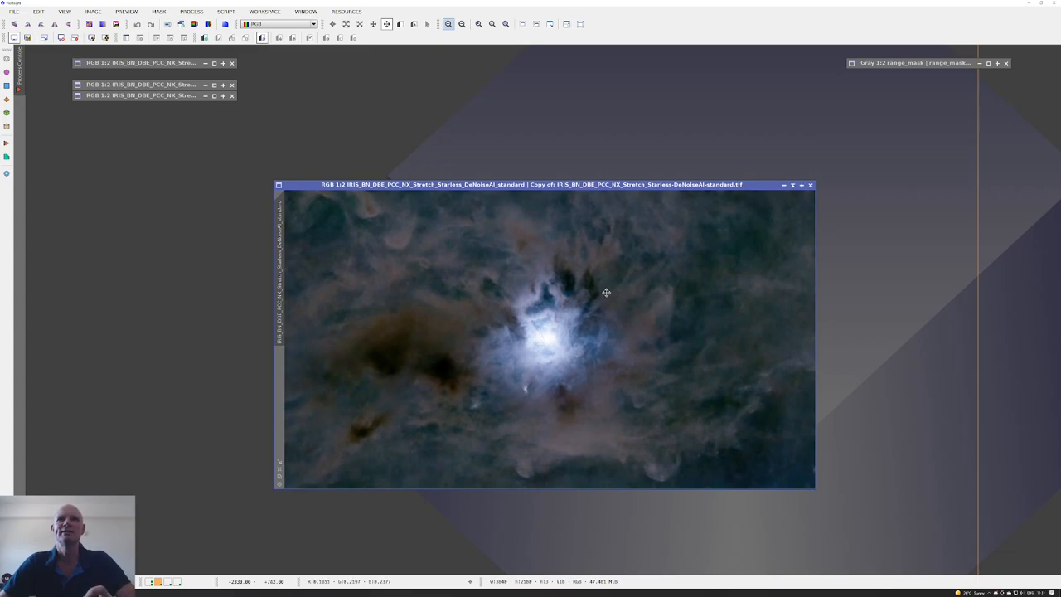
{"action": "mouse_move", "coordinate": [667, 262]}
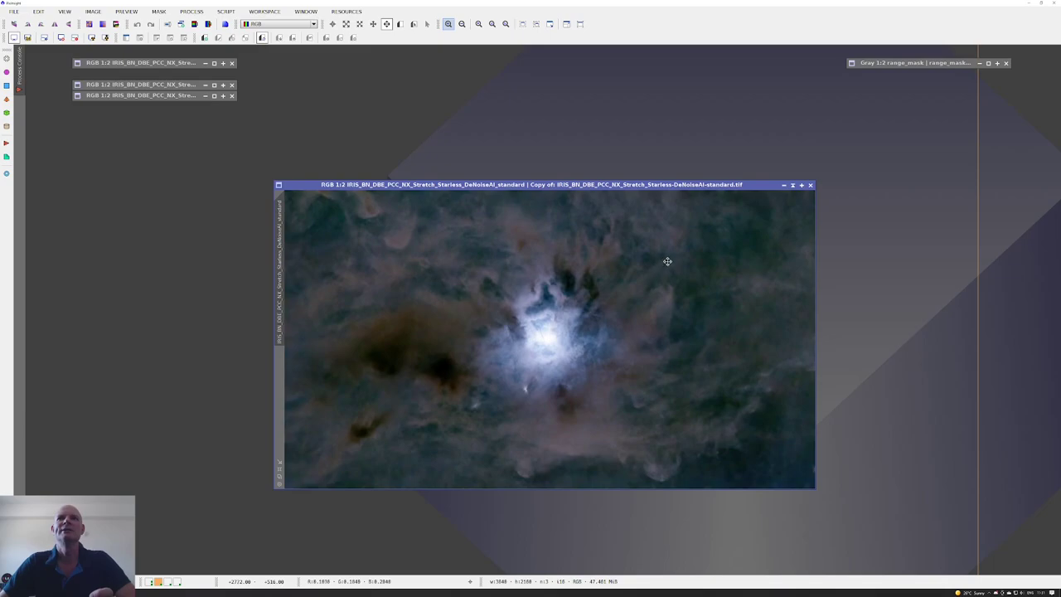
{"action": "mouse_move", "coordinate": [682, 321]}
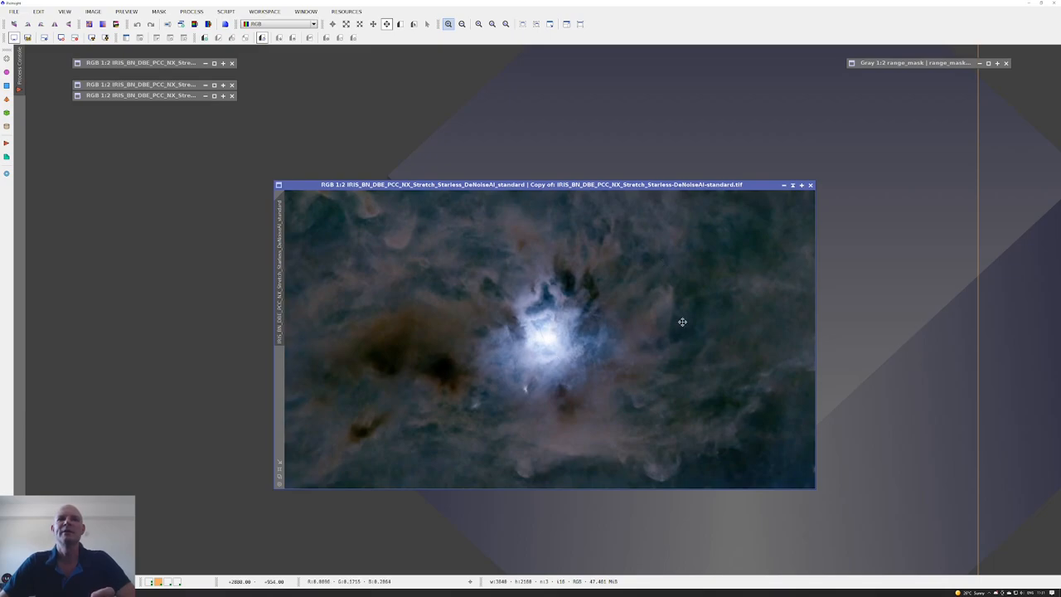
{"action": "left_click", "coordinate": [810, 185]}
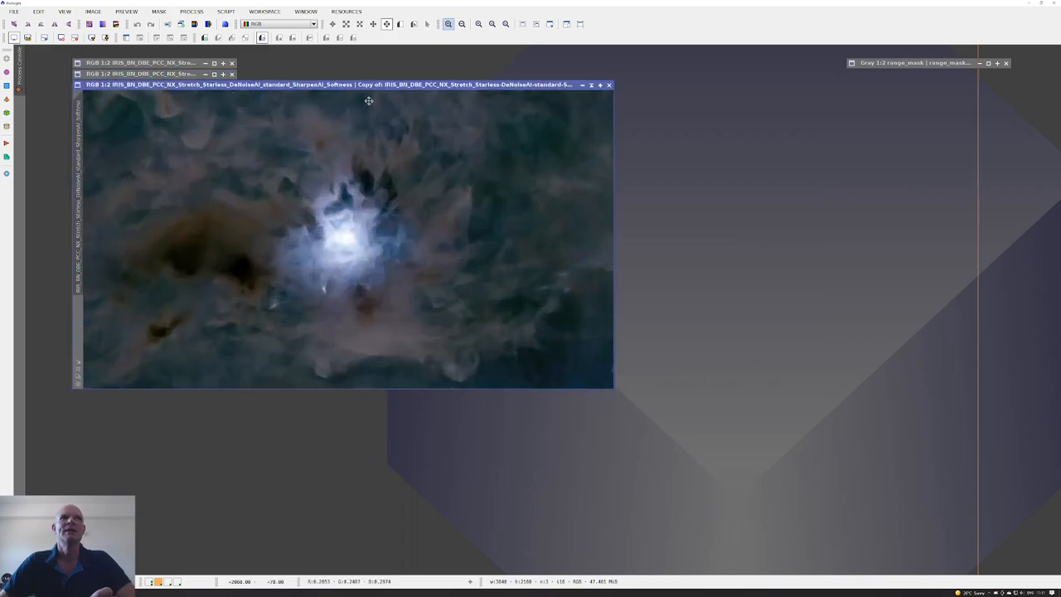
{"action": "left_click_drag", "start_coordinate": [369, 84], "coordinate": [572, 169]}
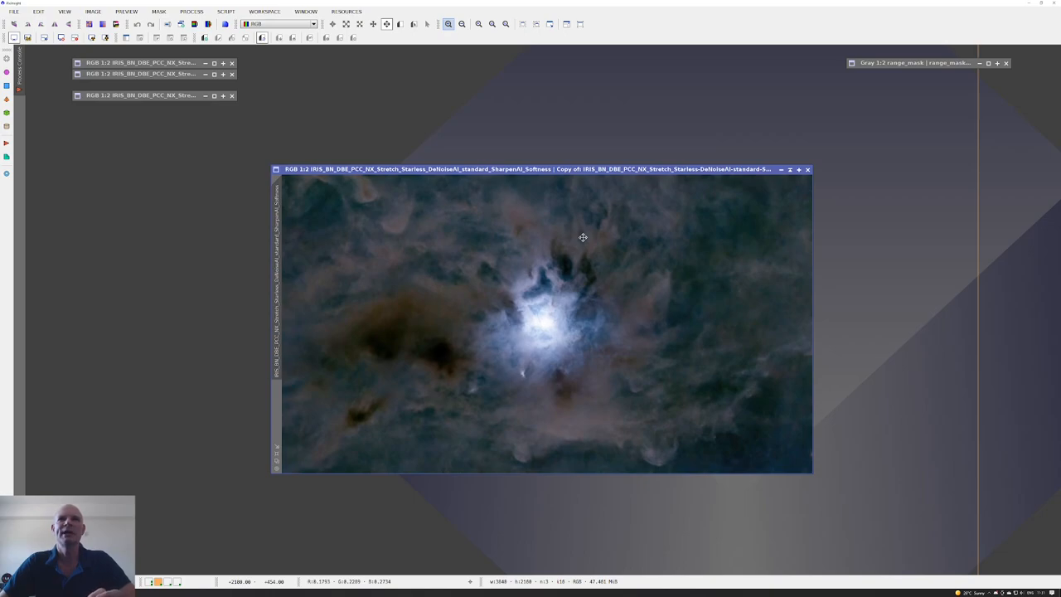
{"action": "mouse_move", "coordinate": [588, 267]}
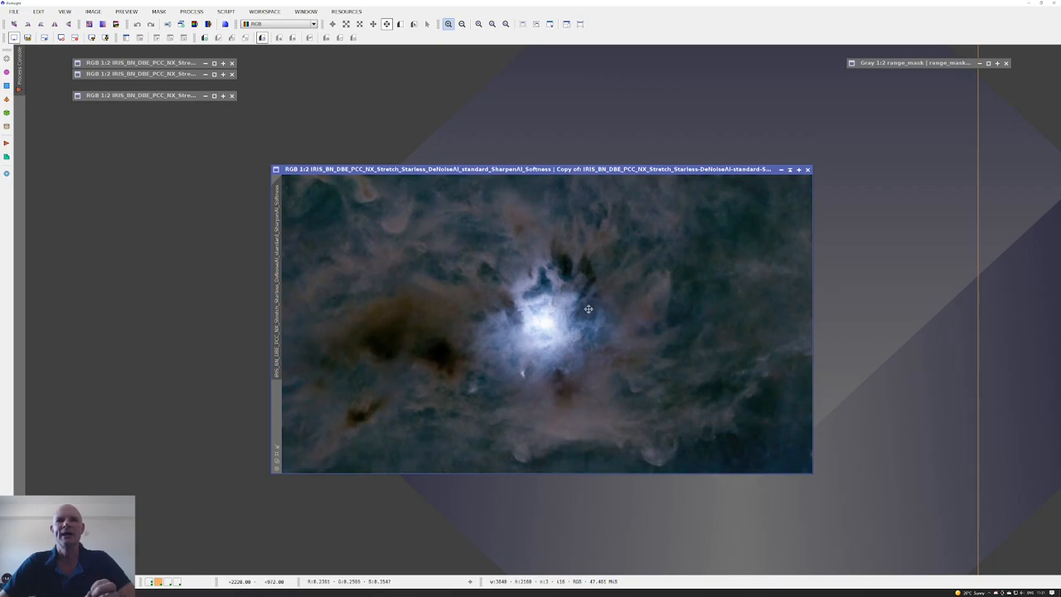
{"action": "mouse_move", "coordinate": [591, 313]}
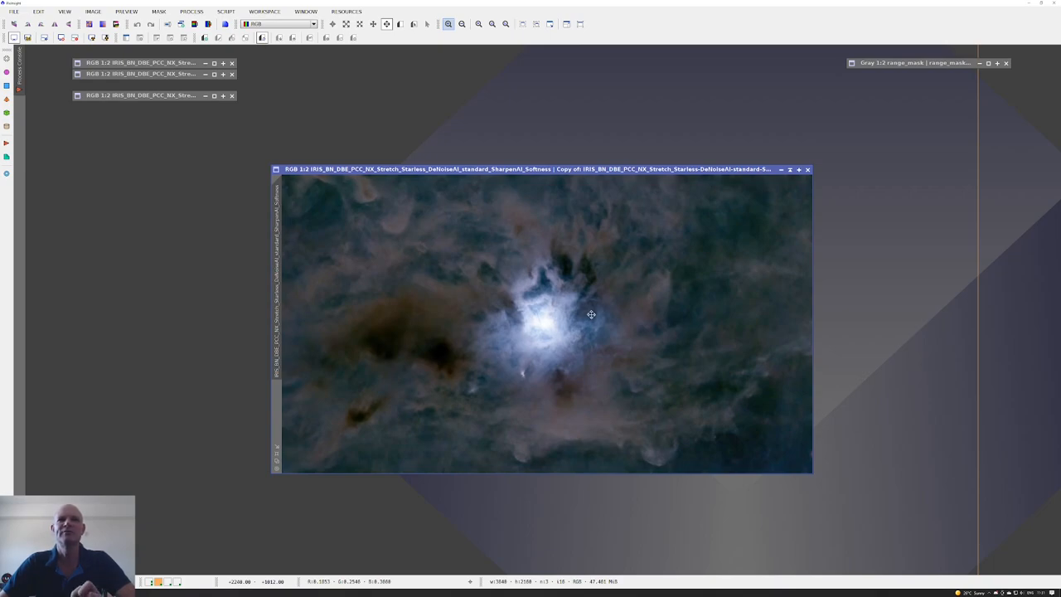
{"action": "mouse_move", "coordinate": [543, 317]}
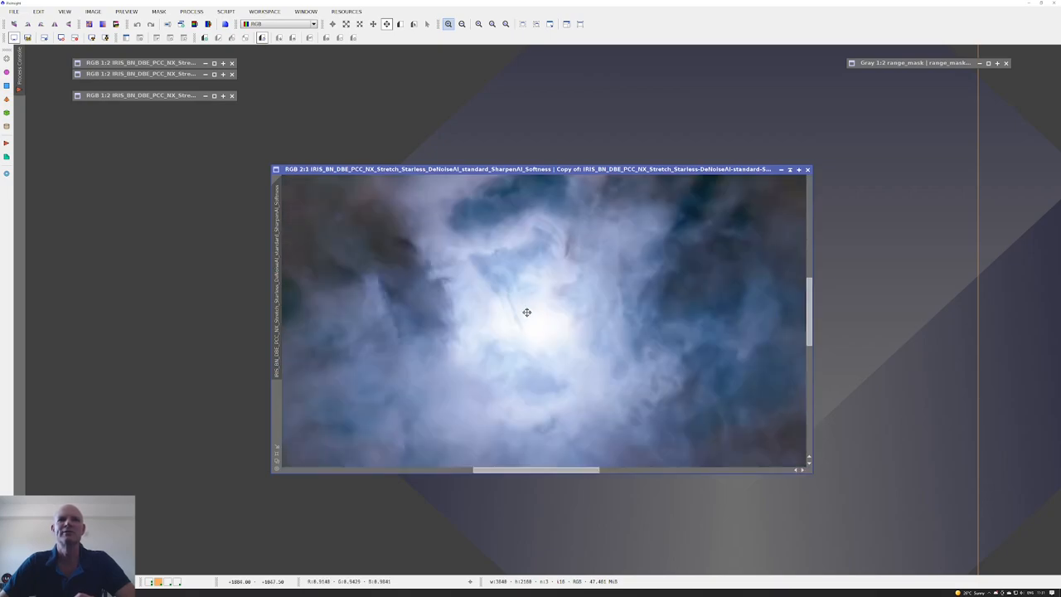
{"action": "mouse_move", "coordinate": [509, 291]}
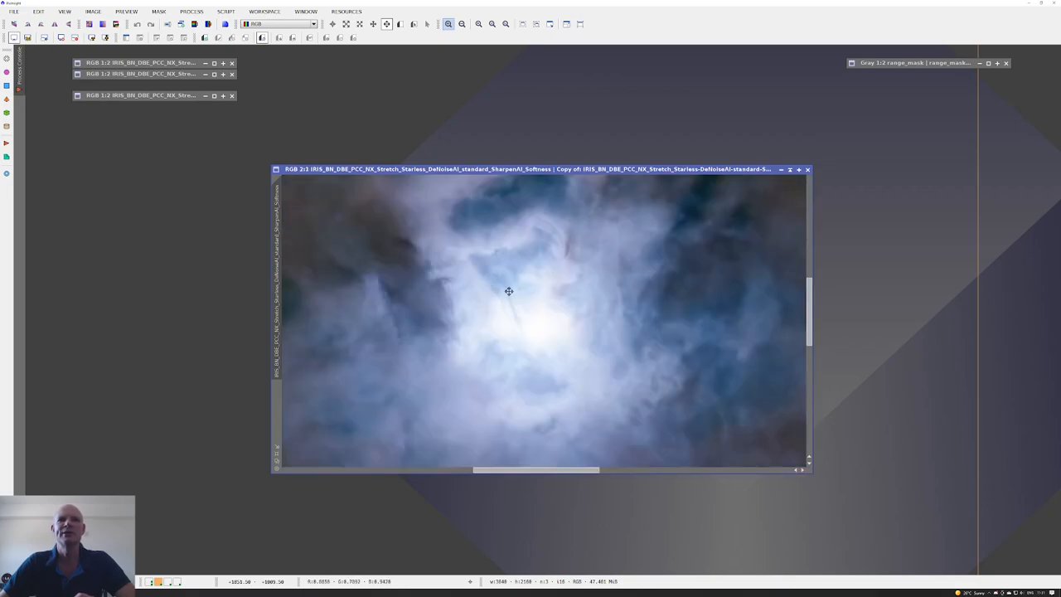
{"action": "mouse_move", "coordinate": [537, 264]}
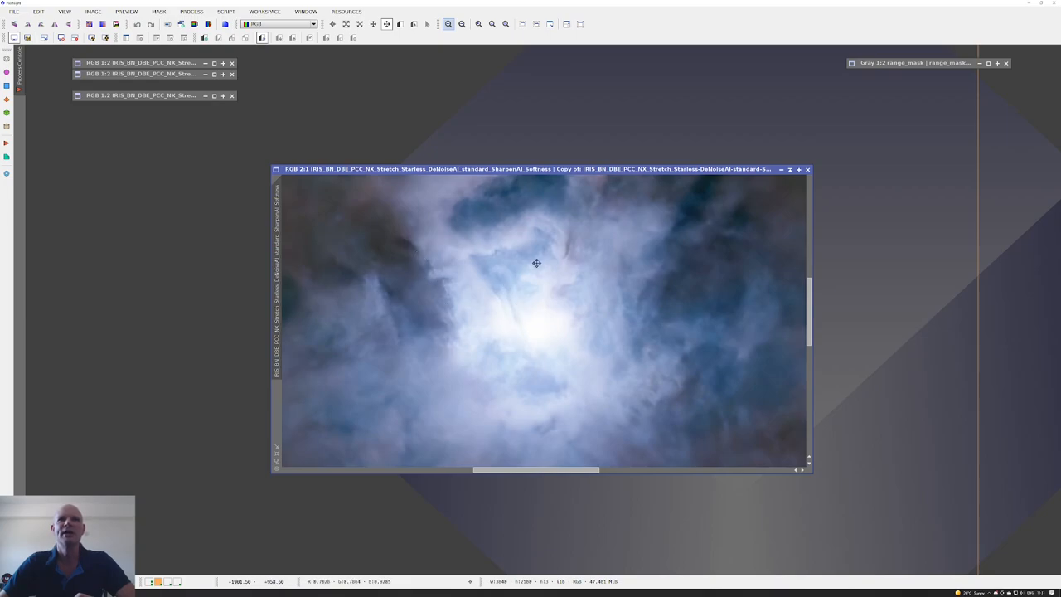
{"action": "mouse_move", "coordinate": [582, 319]}
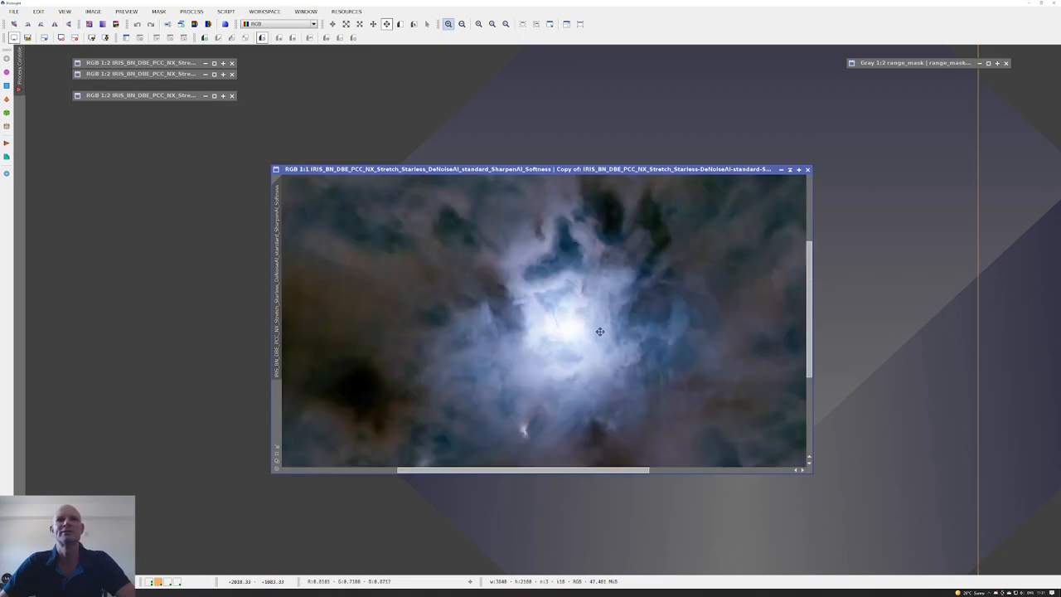
{"action": "mouse_move", "coordinate": [599, 327]}
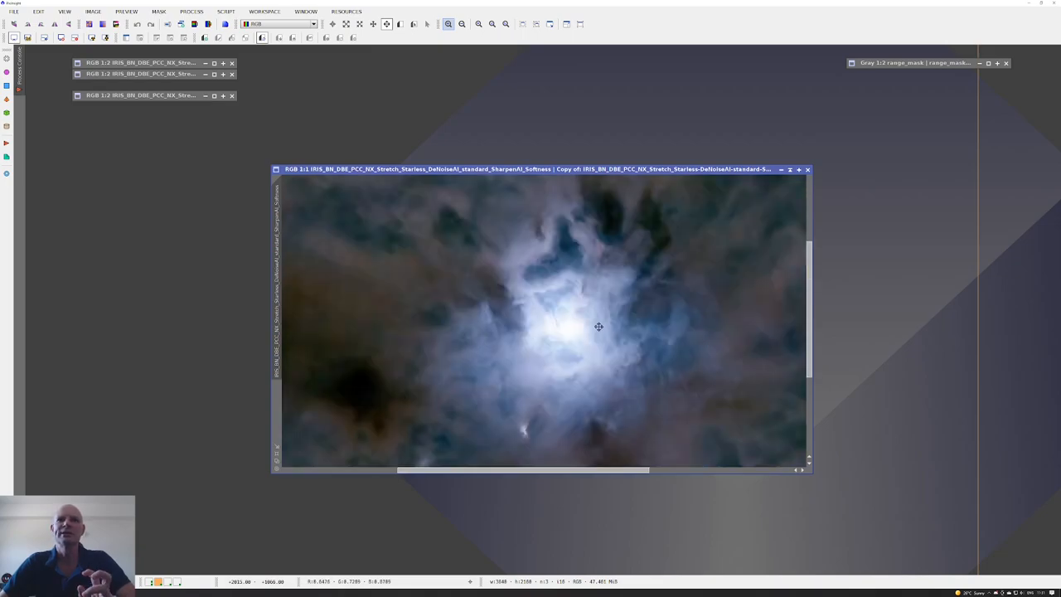
{"action": "mouse_move", "coordinate": [625, 309]}
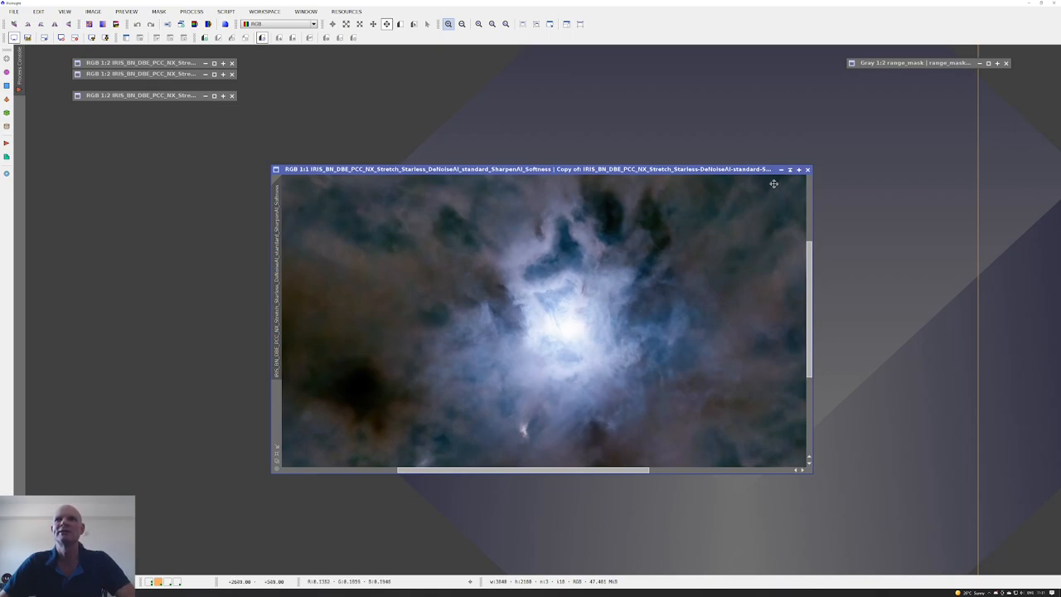
{"action": "mouse_move", "coordinate": [790, 177]}
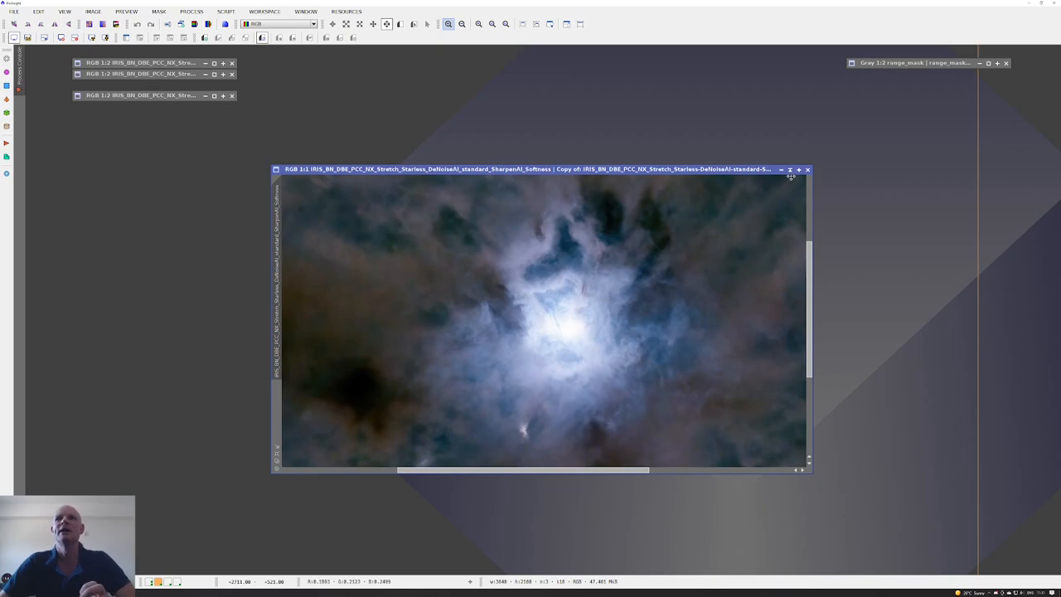
{"action": "mouse_move", "coordinate": [790, 170]}
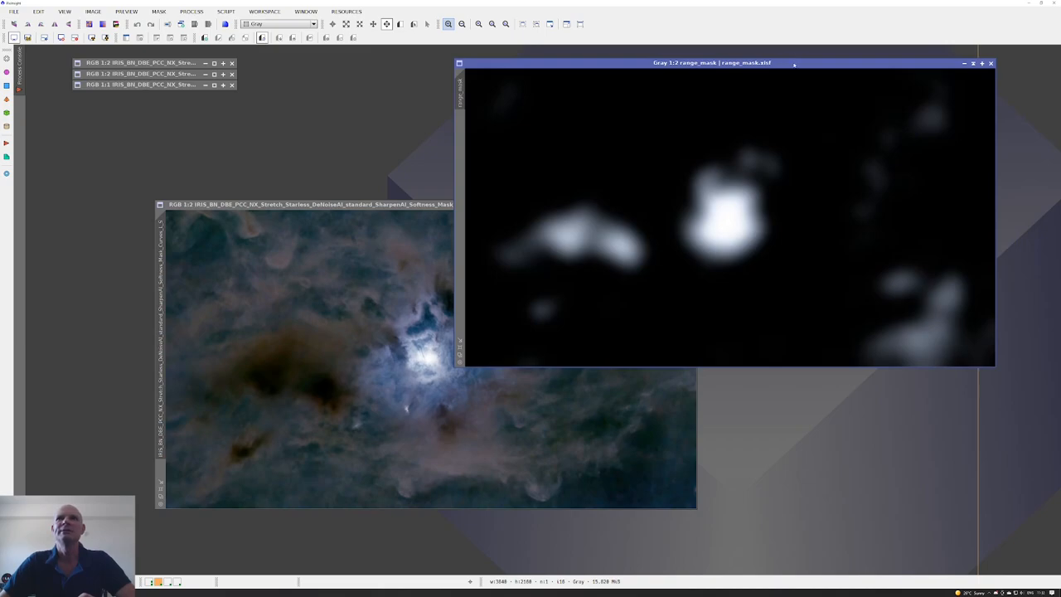
Move the range_mask window aside to reveal the Mask_Curves_L_S image.
{"action": "left_click_drag", "start_coordinate": [711, 63], "coordinate": [761, 49]}
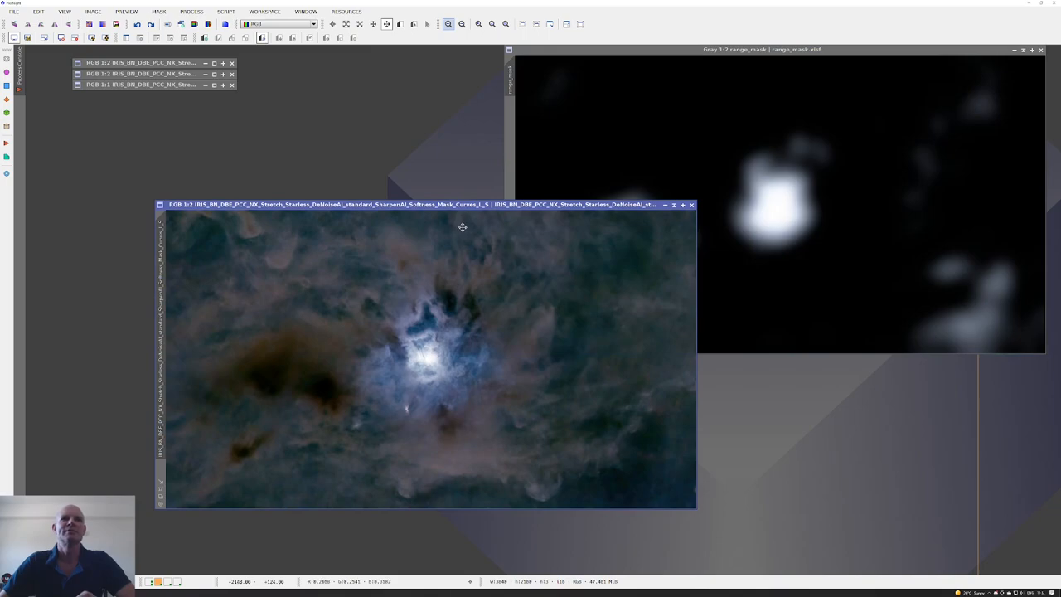
{"action": "mouse_move", "coordinate": [489, 330]}
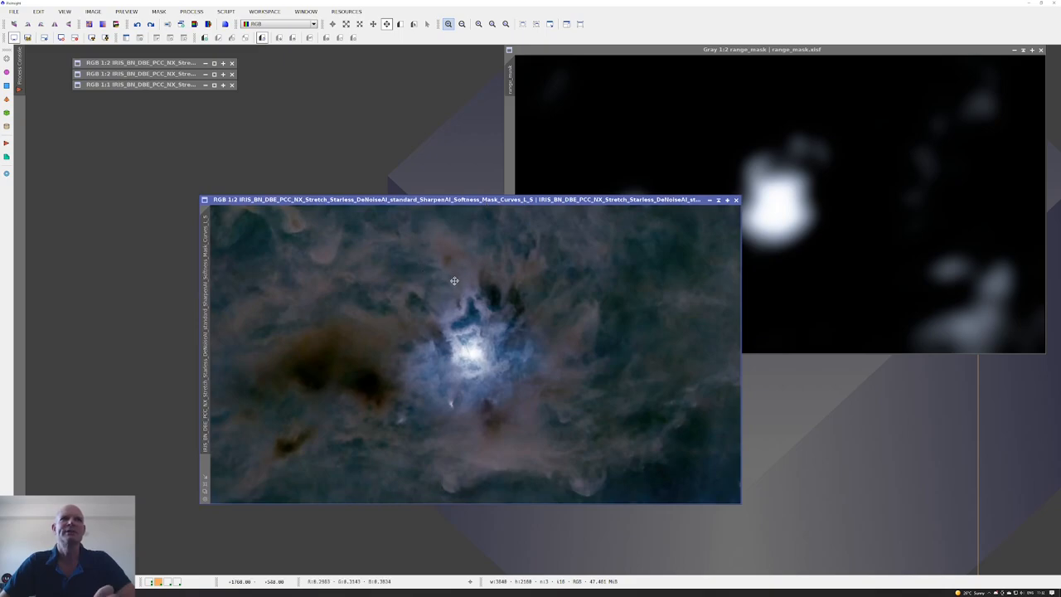
{"action": "mouse_move", "coordinate": [529, 275]}
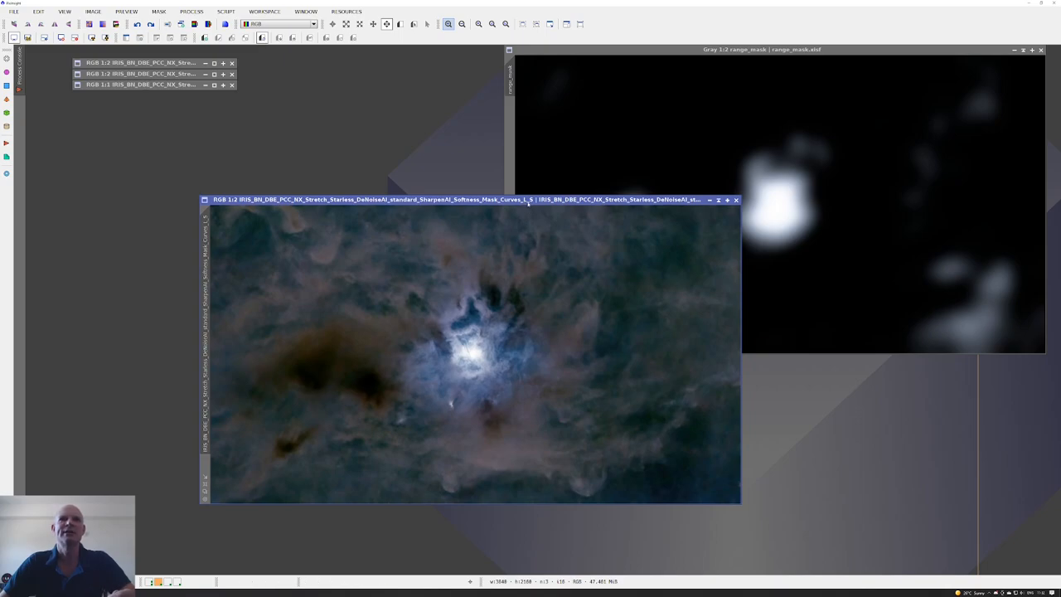
{"action": "mouse_move", "coordinate": [479, 344]}
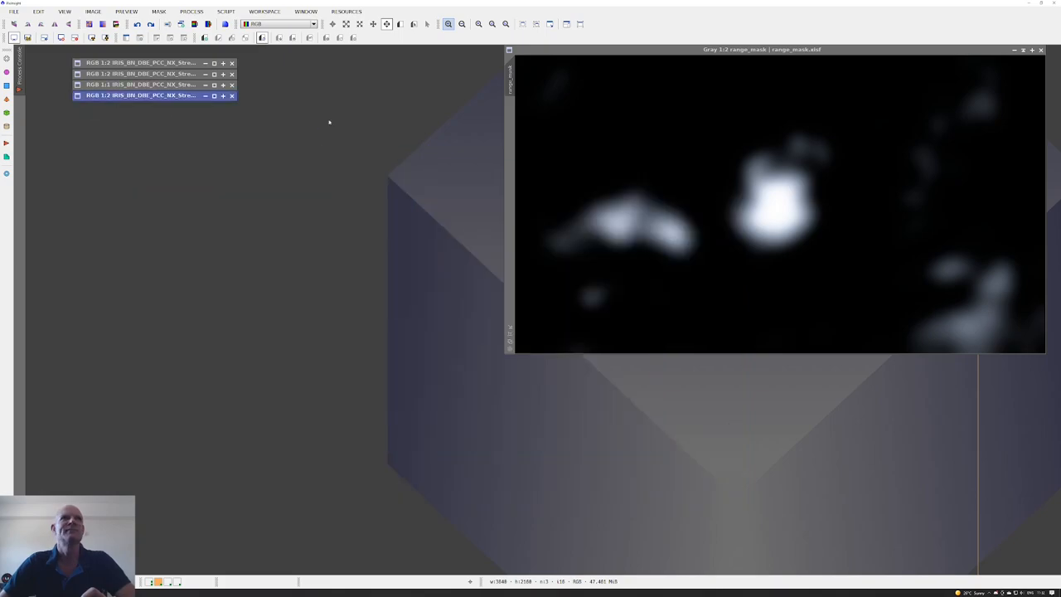
{"action": "left_click", "coordinate": [141, 95]}
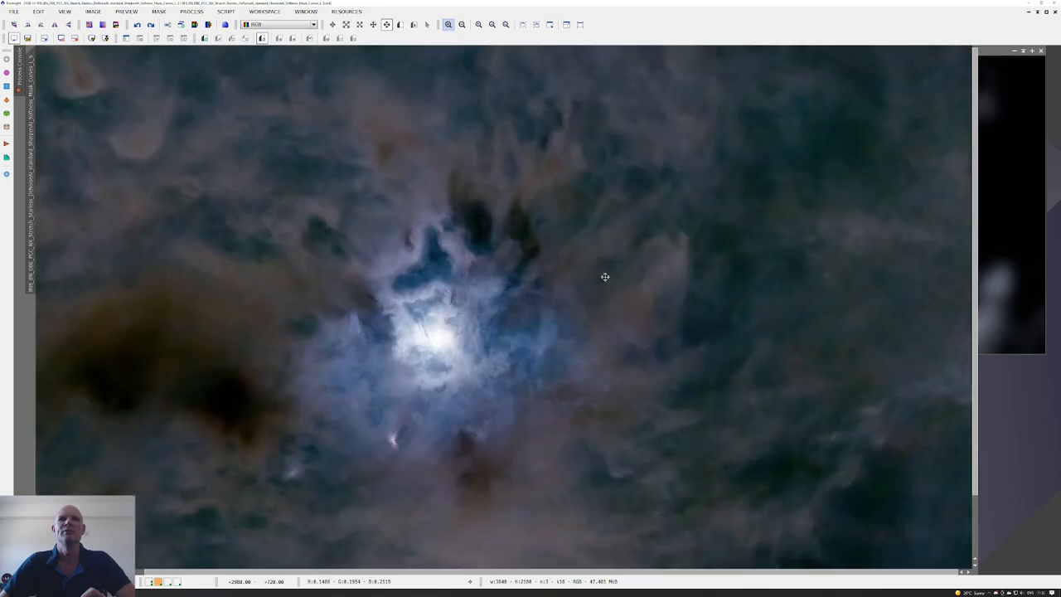
{"action": "mouse_move", "coordinate": [703, 275]}
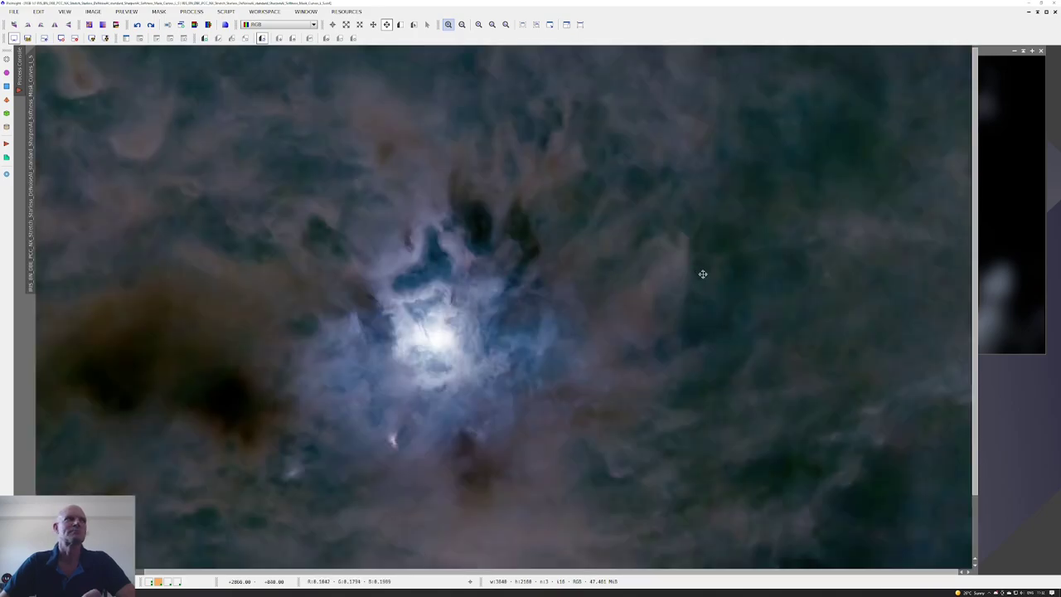
{"action": "mouse_move", "coordinate": [771, 234]}
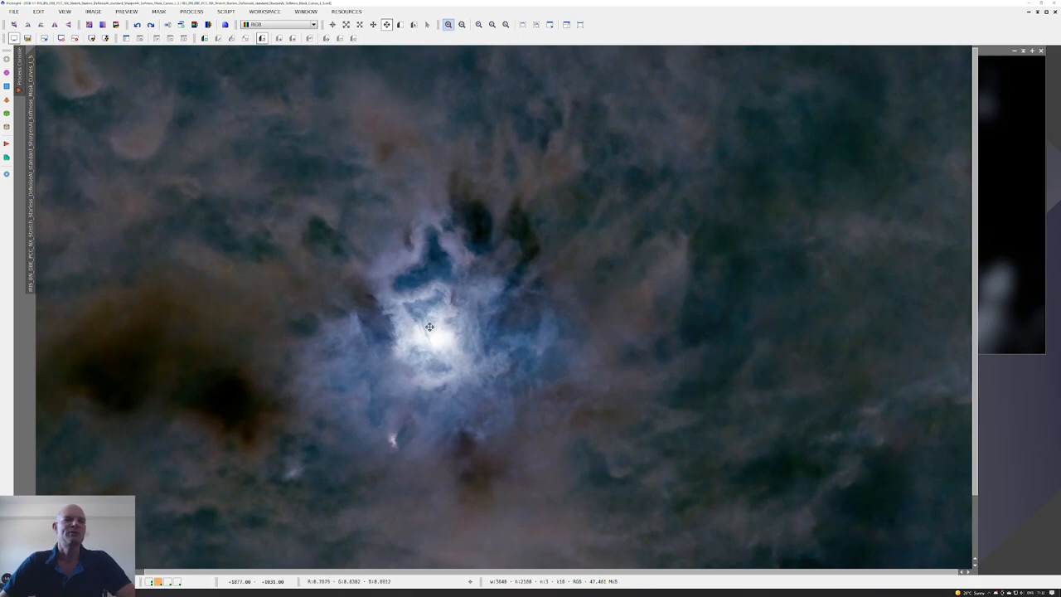
{"action": "mouse_move", "coordinate": [329, 426]}
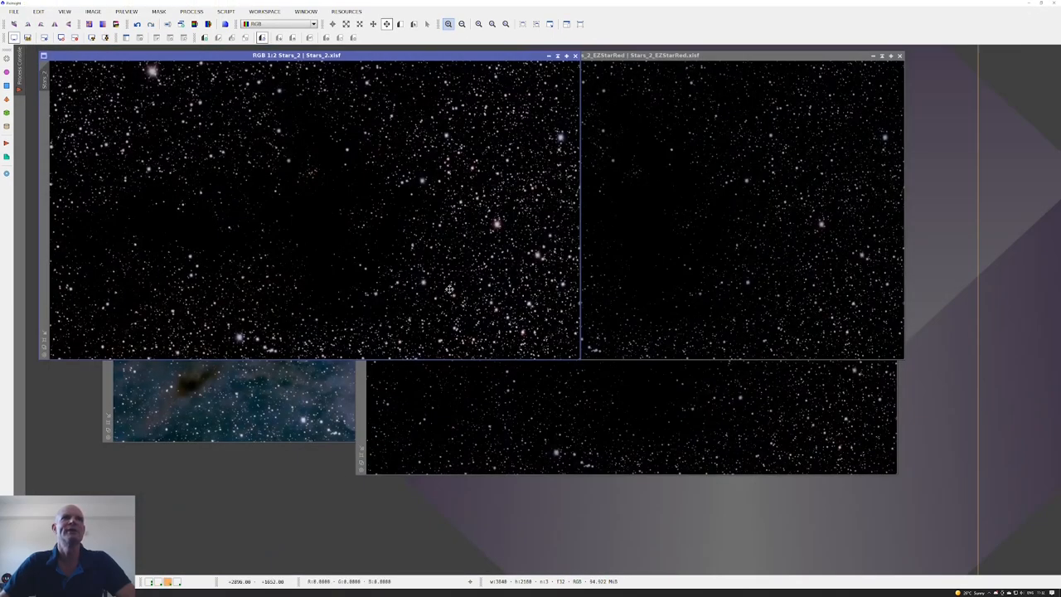
{"action": "mouse_move", "coordinate": [572, 81]}
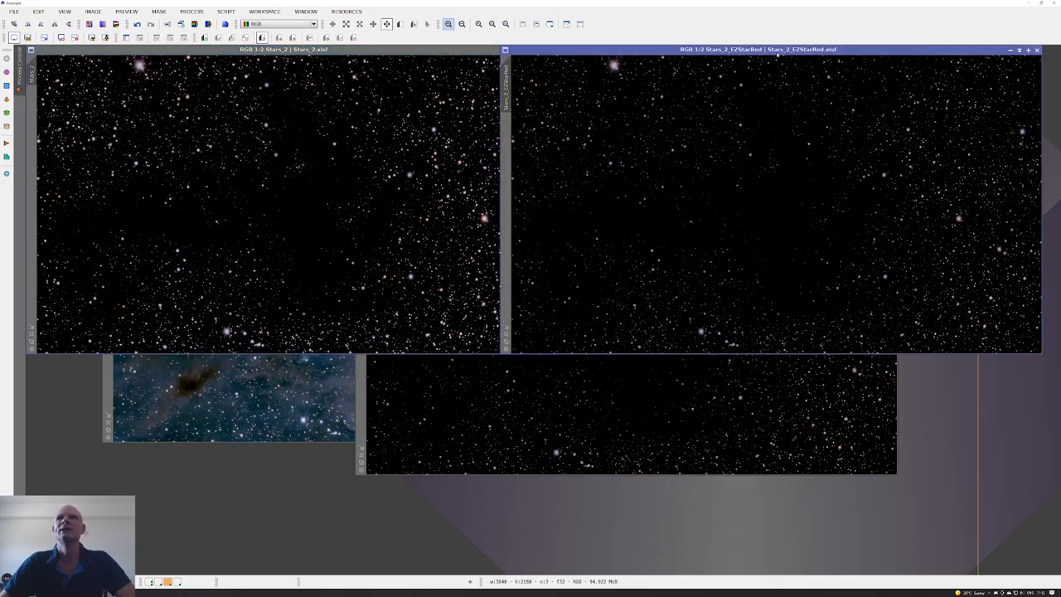
{"action": "mouse_move", "coordinate": [1005, 208]}
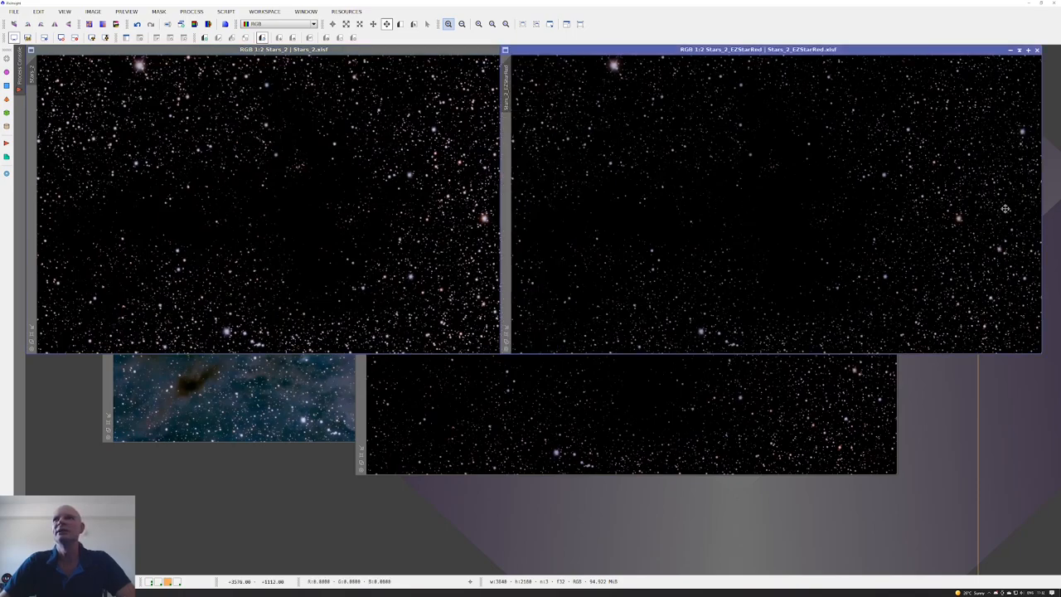
{"action": "mouse_move", "coordinate": [372, 413]}
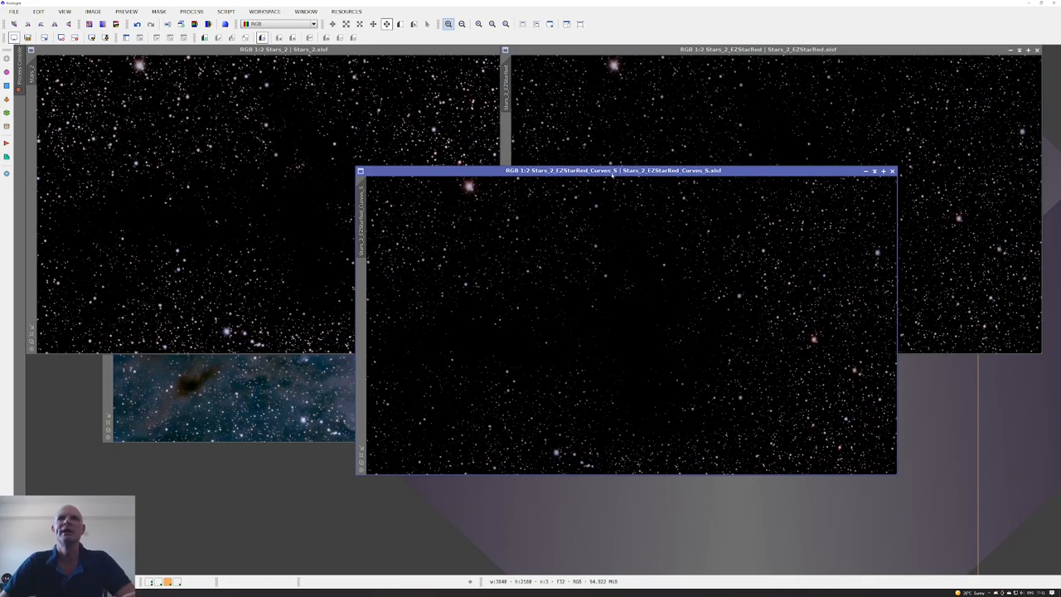
{"action": "mouse_move", "coordinate": [664, 244]}
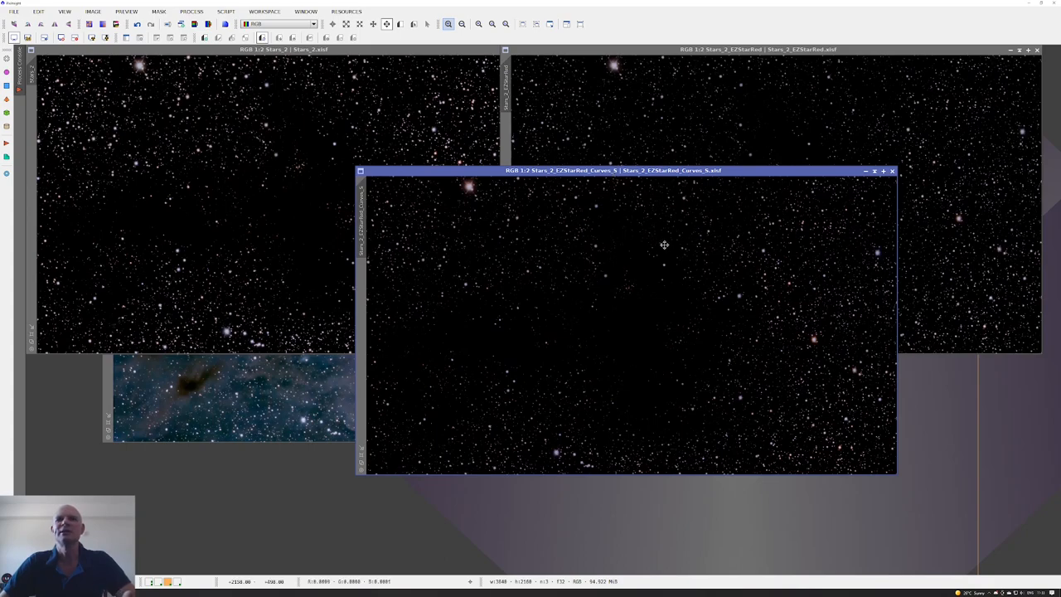
{"action": "mouse_move", "coordinate": [781, 213]}
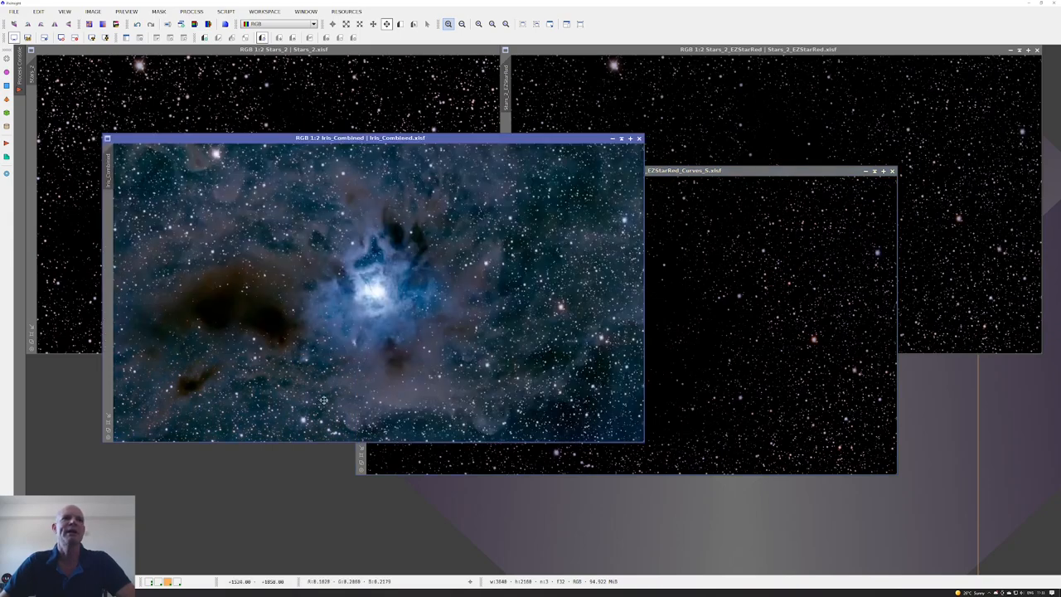
Move the Iris_Combined window toward the centre and maximize it.
{"action": "left_click_drag", "start_coordinate": [360, 138], "coordinate": [458, 91]}
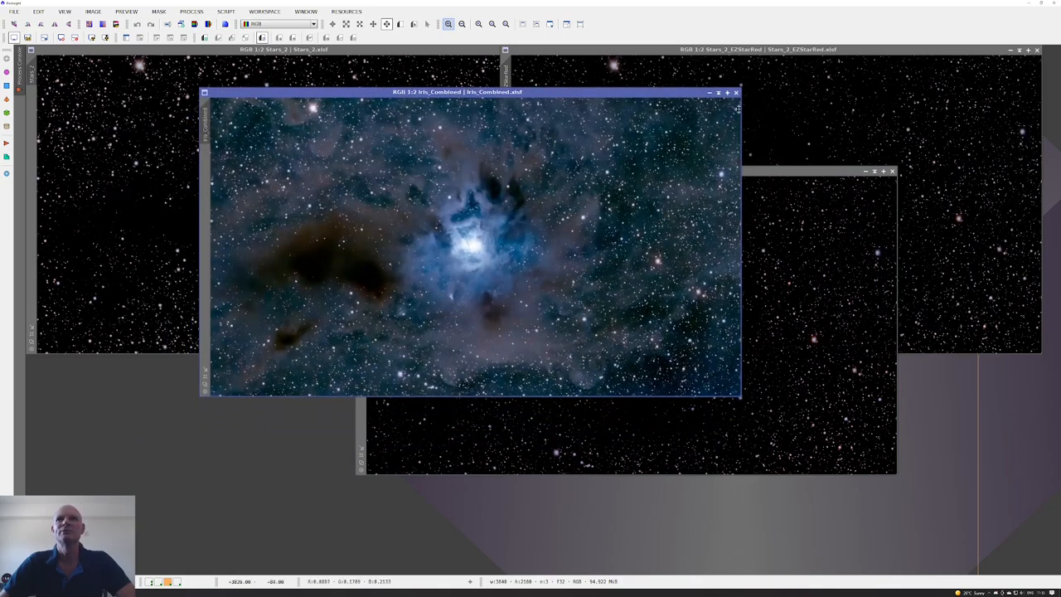
{"action": "left_click", "coordinate": [727, 92]}
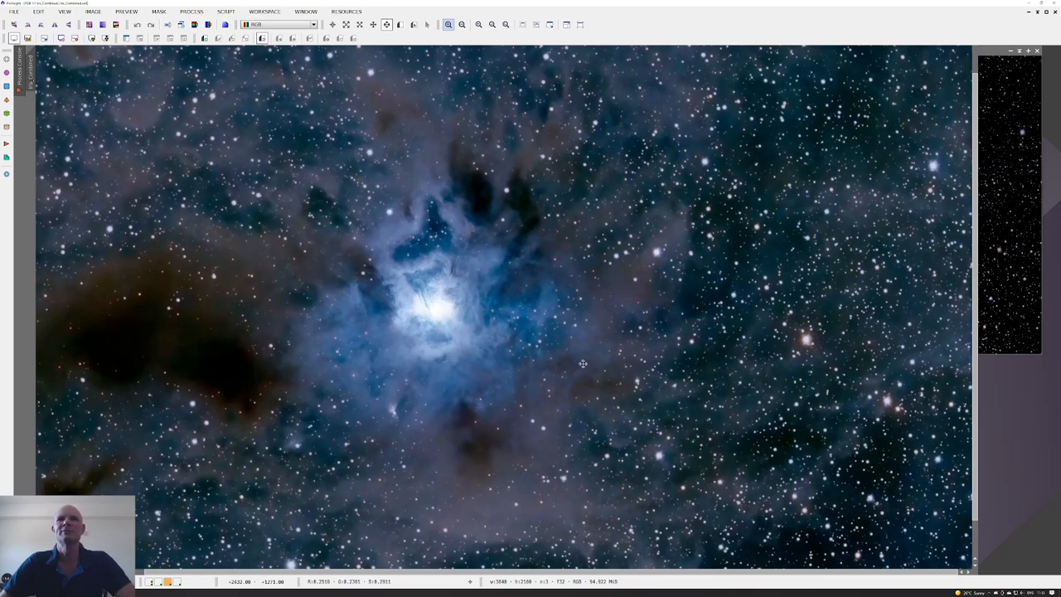
{"action": "mouse_move", "coordinate": [502, 367]}
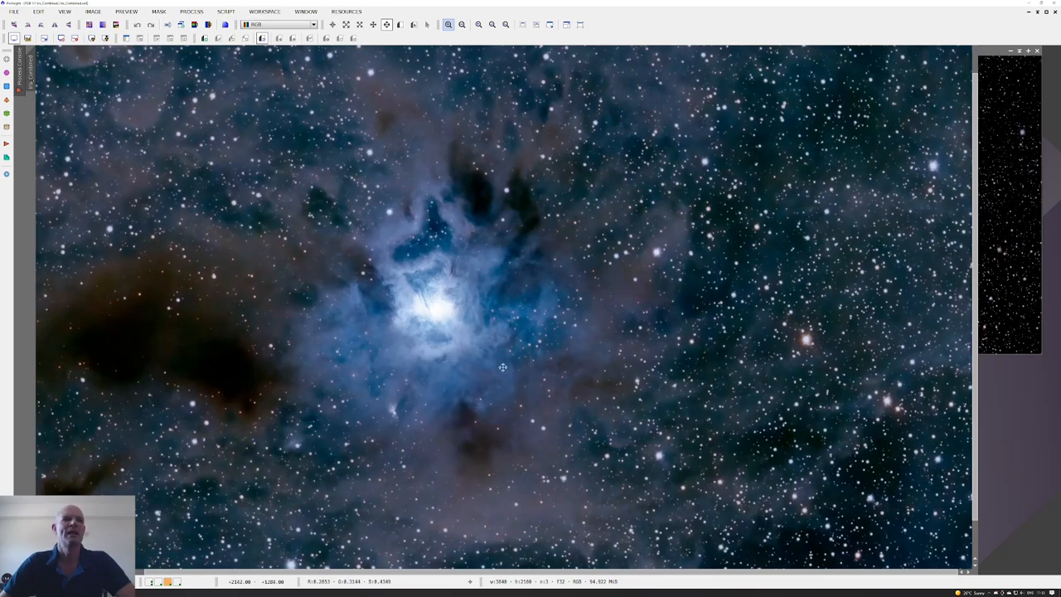
{"action": "mouse_move", "coordinate": [368, 354]}
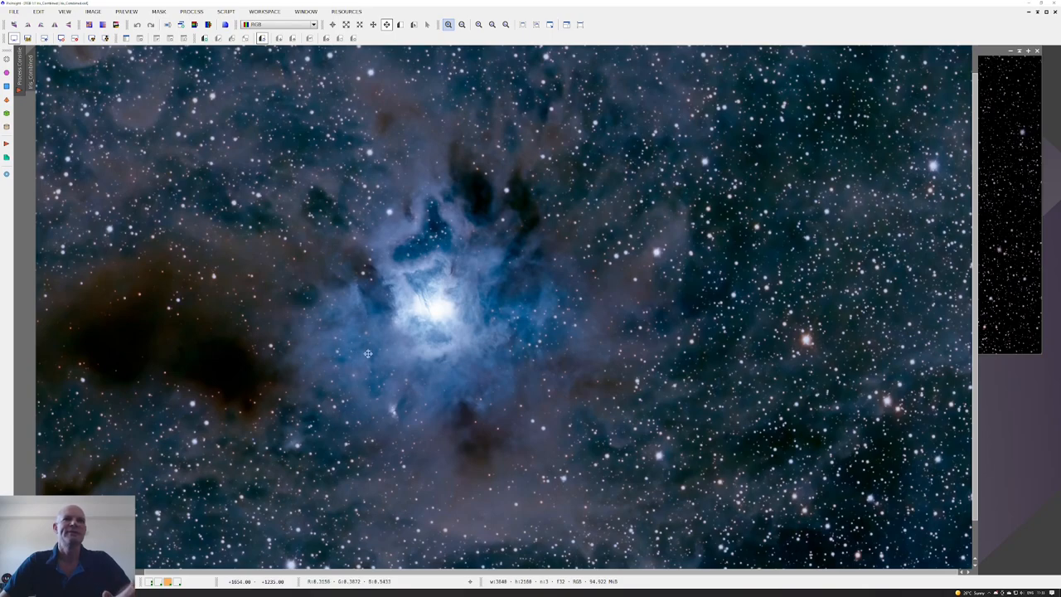
{"action": "mouse_move", "coordinate": [329, 464]}
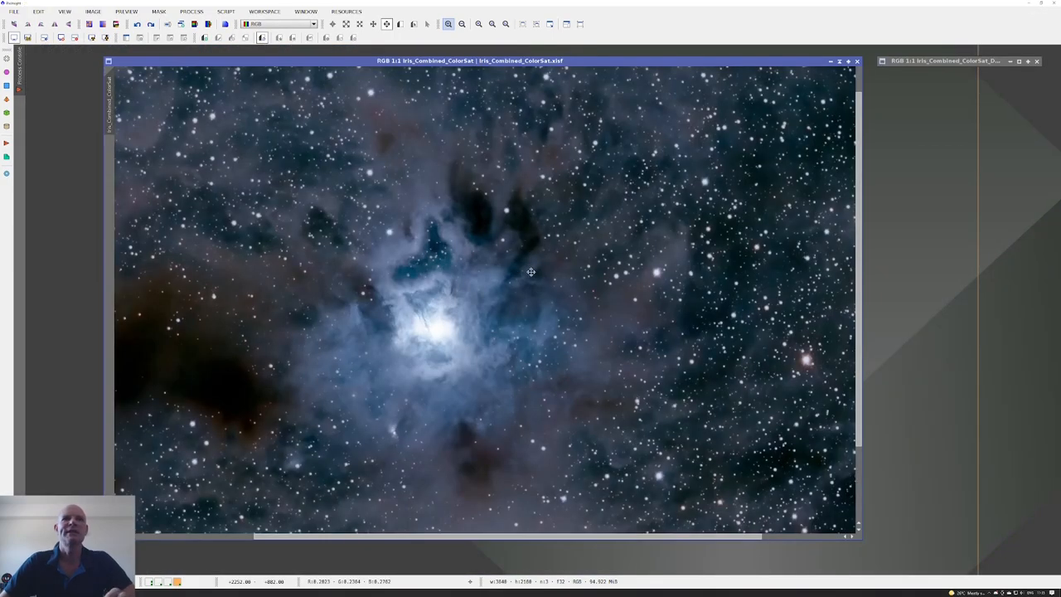
{"action": "mouse_move", "coordinate": [541, 264]}
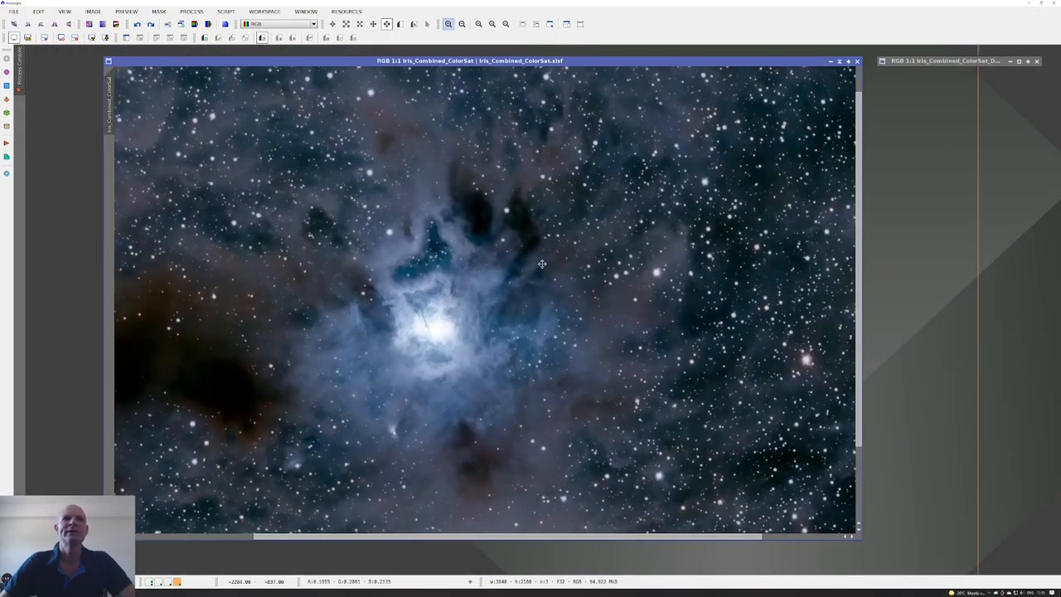
{"action": "mouse_move", "coordinate": [705, 329]}
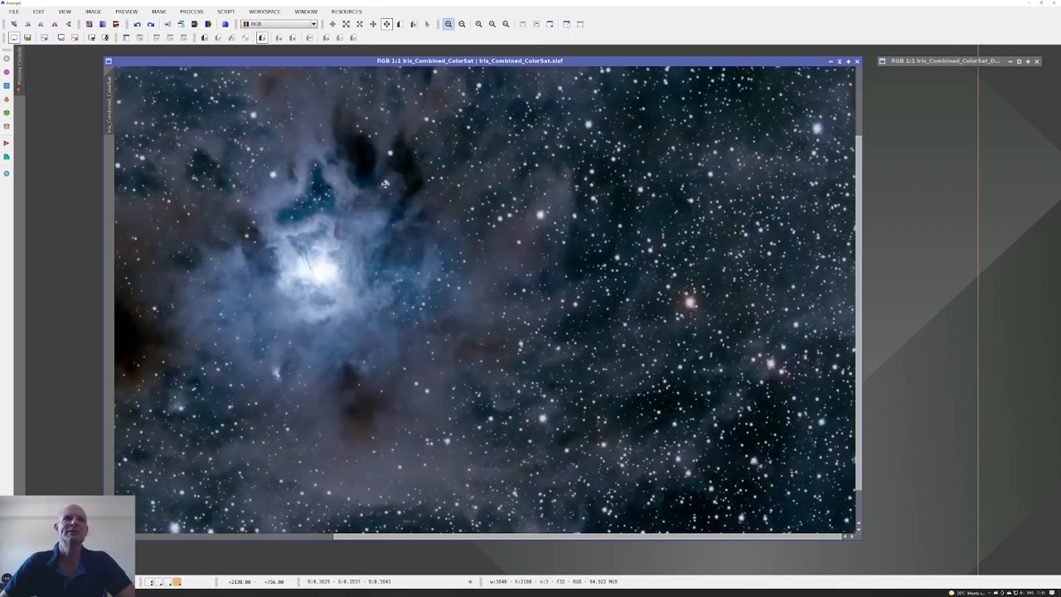
Pan across the Iris_Combined_ColorSat image.
{"action": "left_click_drag", "start_coordinate": [384, 183], "coordinate": [501, 277]}
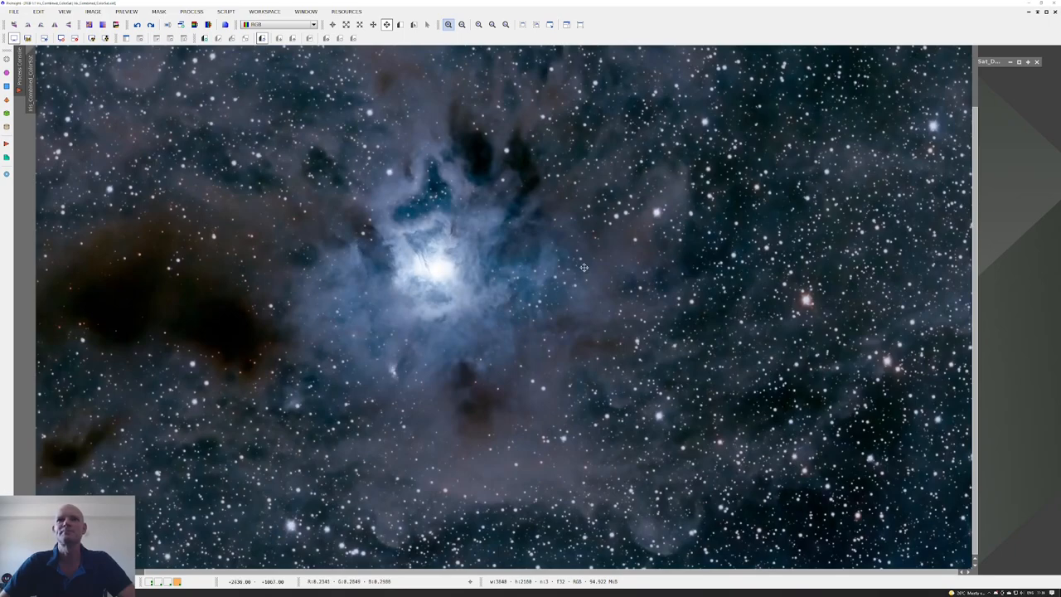
{"action": "mouse_move", "coordinate": [870, 372]}
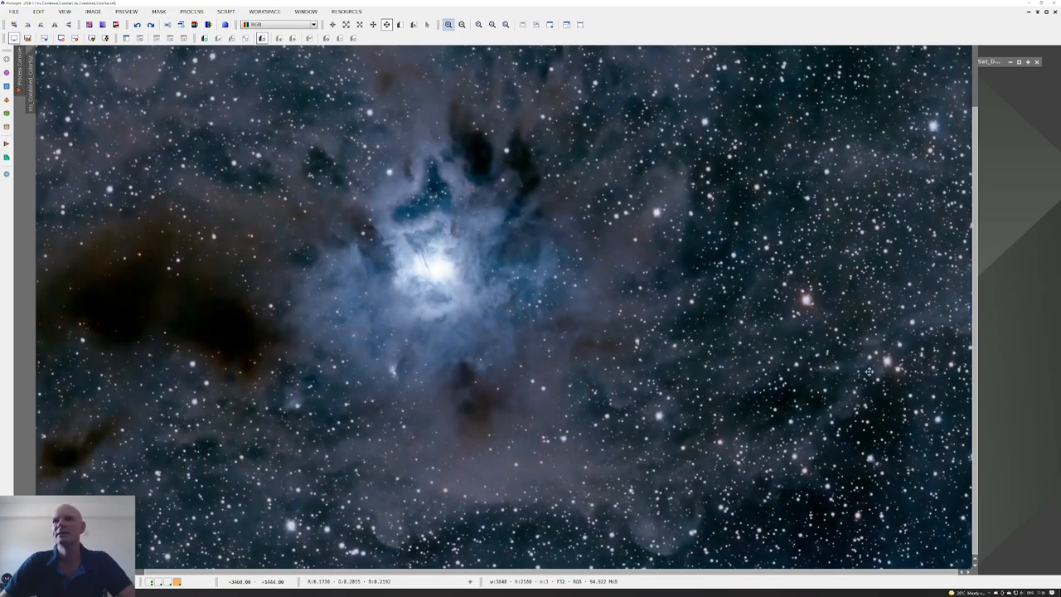
{"action": "mouse_move", "coordinate": [813, 311]}
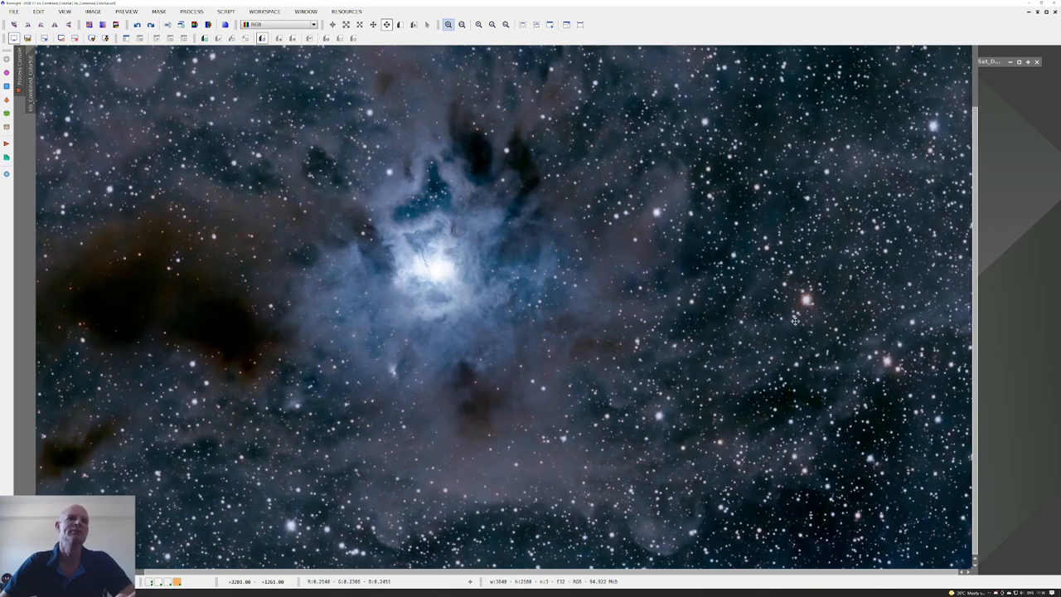
{"action": "mouse_move", "coordinate": [719, 322]}
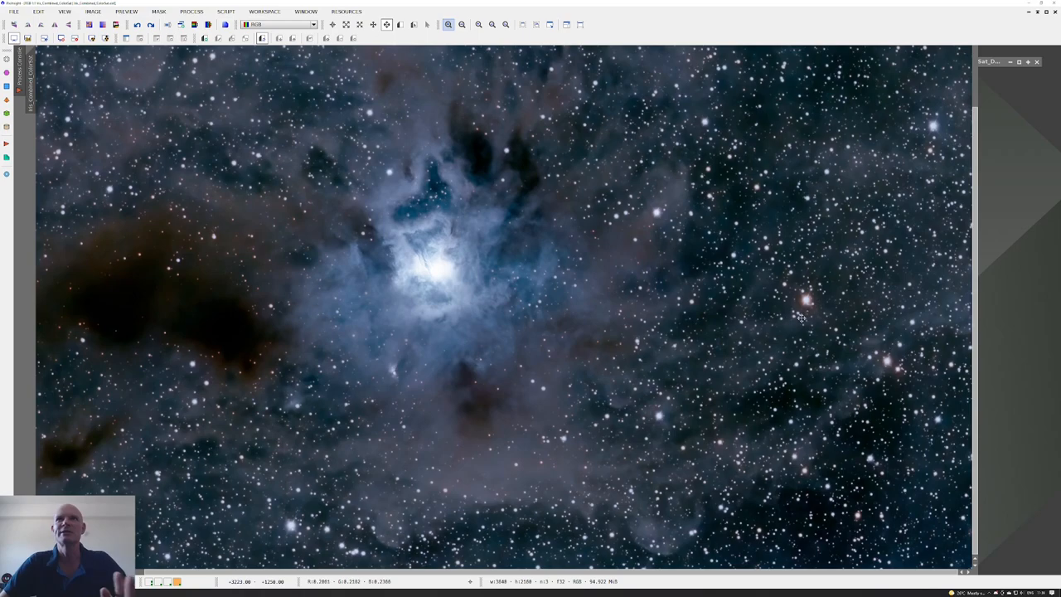
{"action": "mouse_move", "coordinate": [723, 135]}
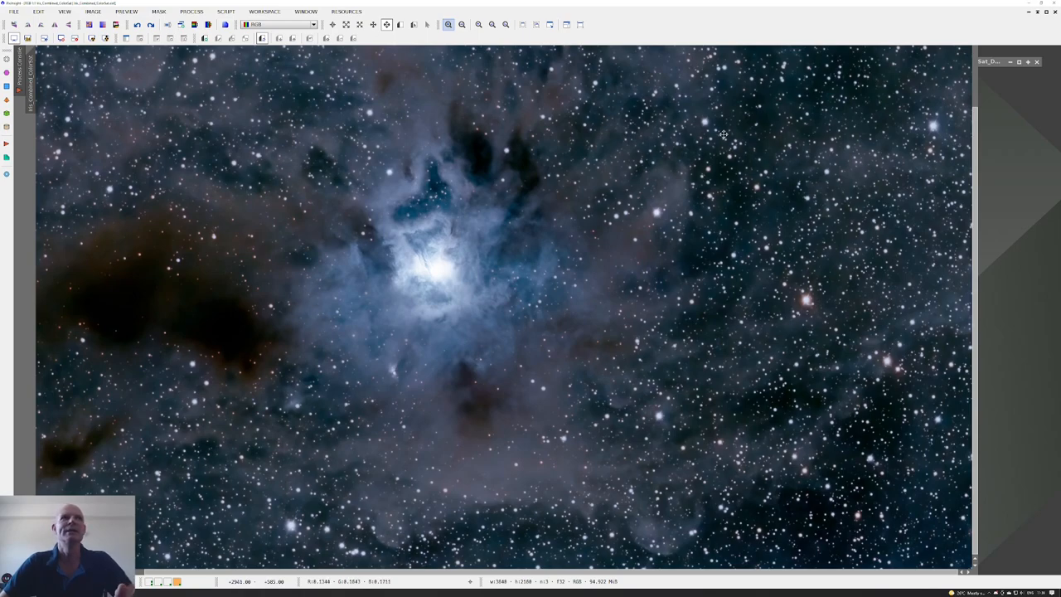
{"action": "mouse_move", "coordinate": [499, 217]}
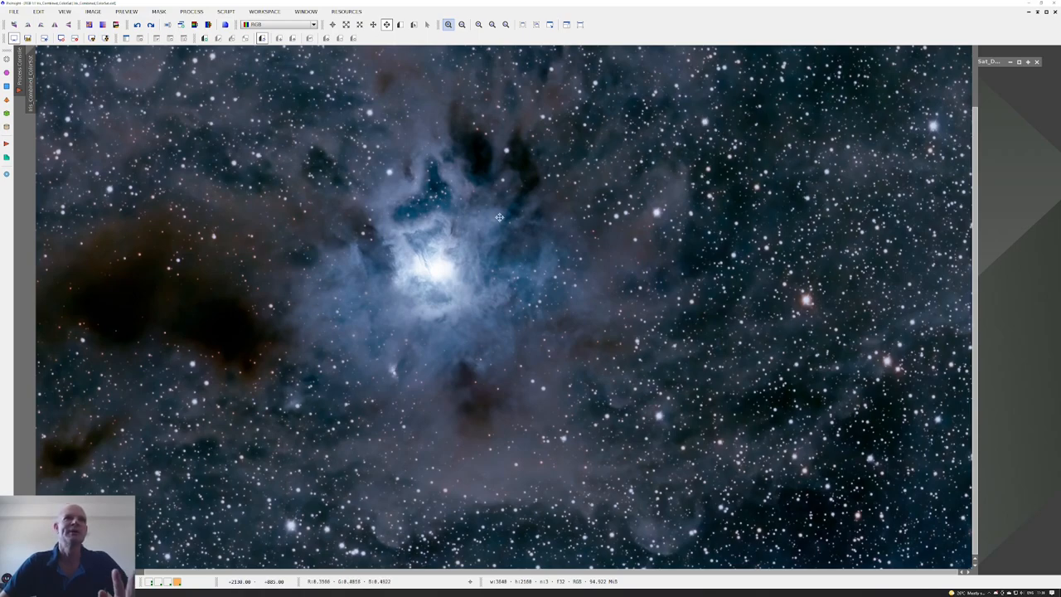
{"action": "mouse_move", "coordinate": [461, 370]}
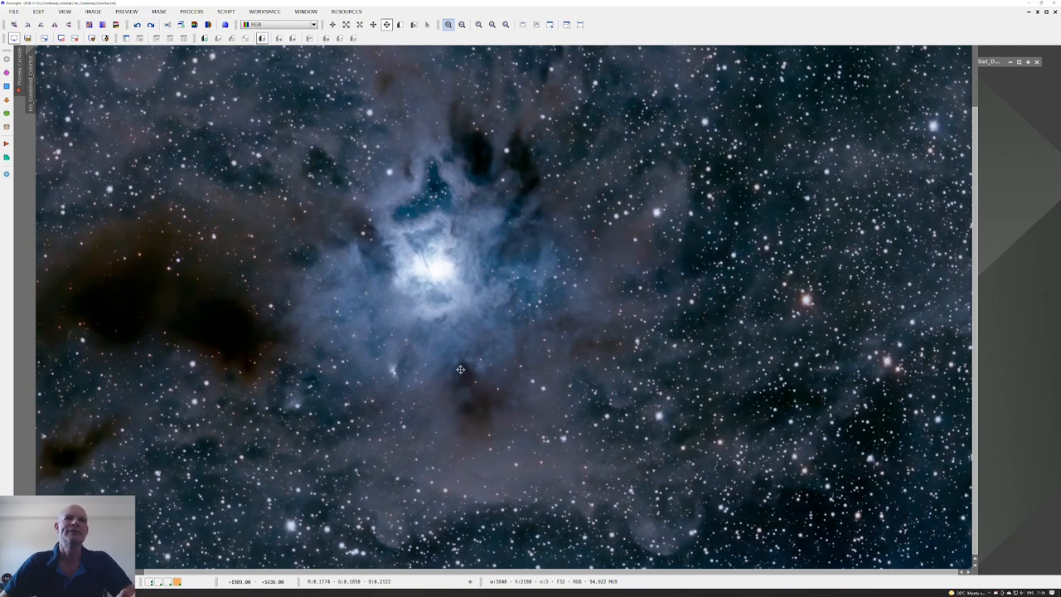
{"action": "mouse_move", "coordinate": [434, 322]}
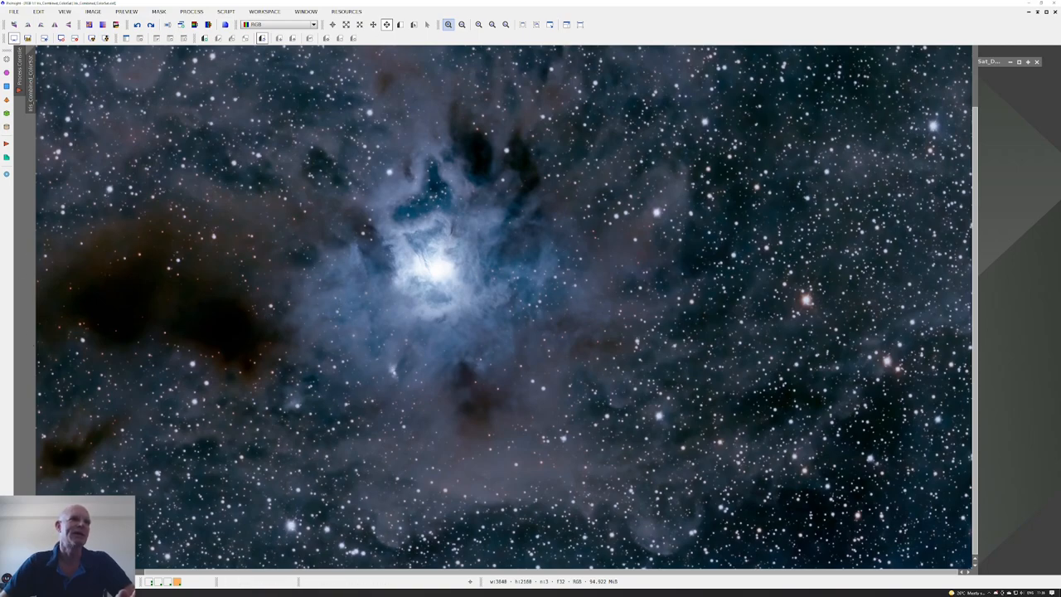
{"action": "mouse_move", "coordinate": [461, 206]}
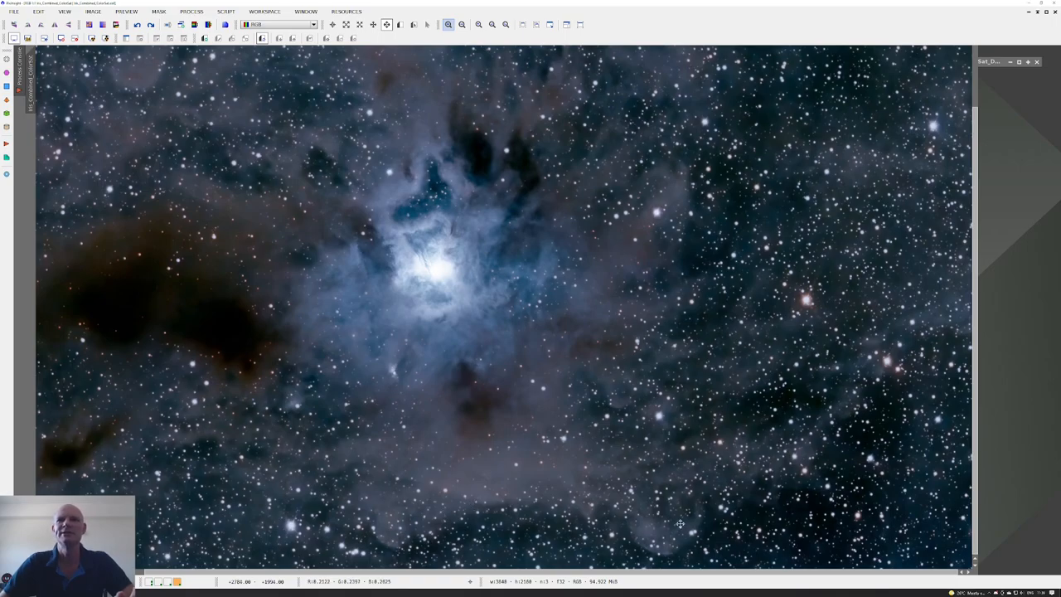
{"action": "mouse_move", "coordinate": [536, 306]}
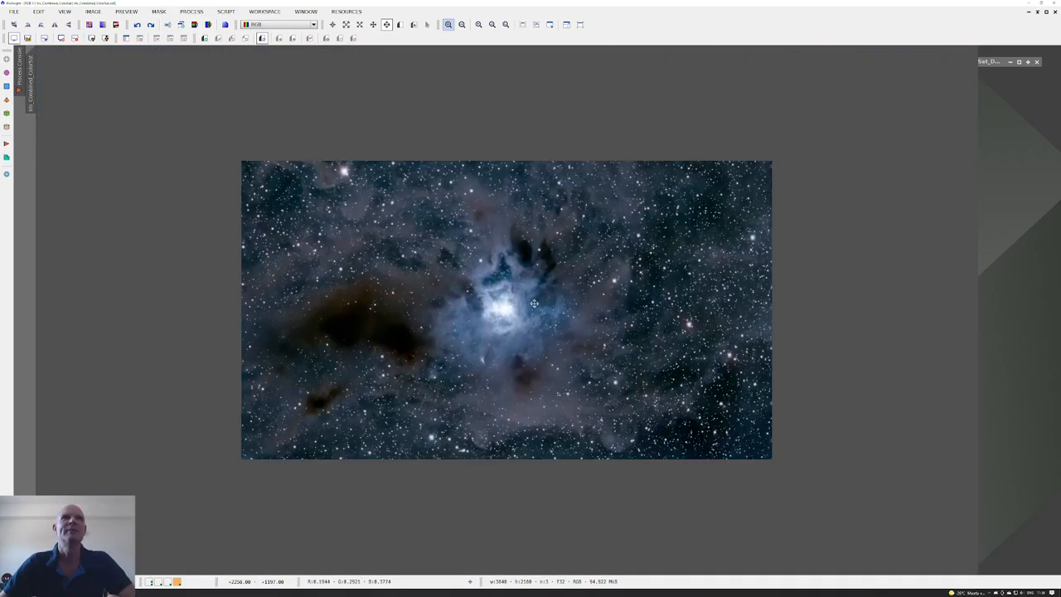
{"action": "mouse_move", "coordinate": [562, 267]}
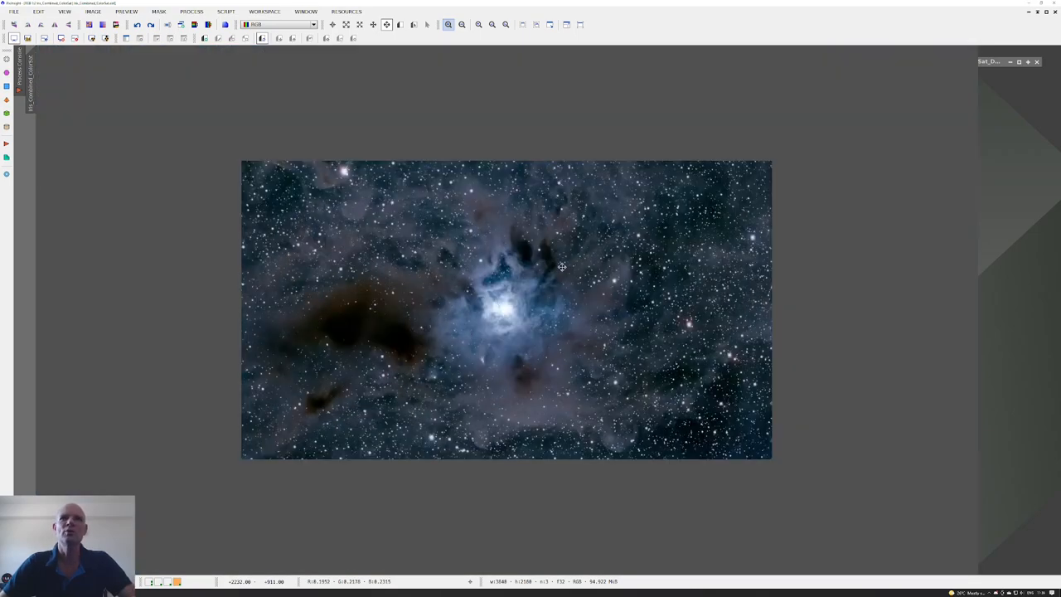
{"action": "mouse_move", "coordinate": [558, 293]}
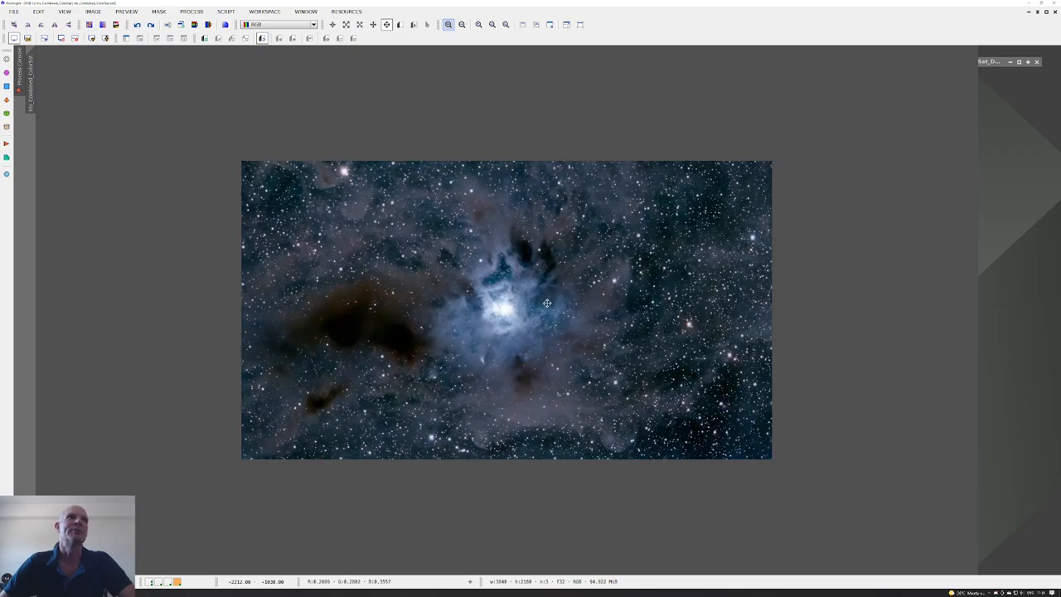
{"action": "mouse_move", "coordinate": [546, 307]}
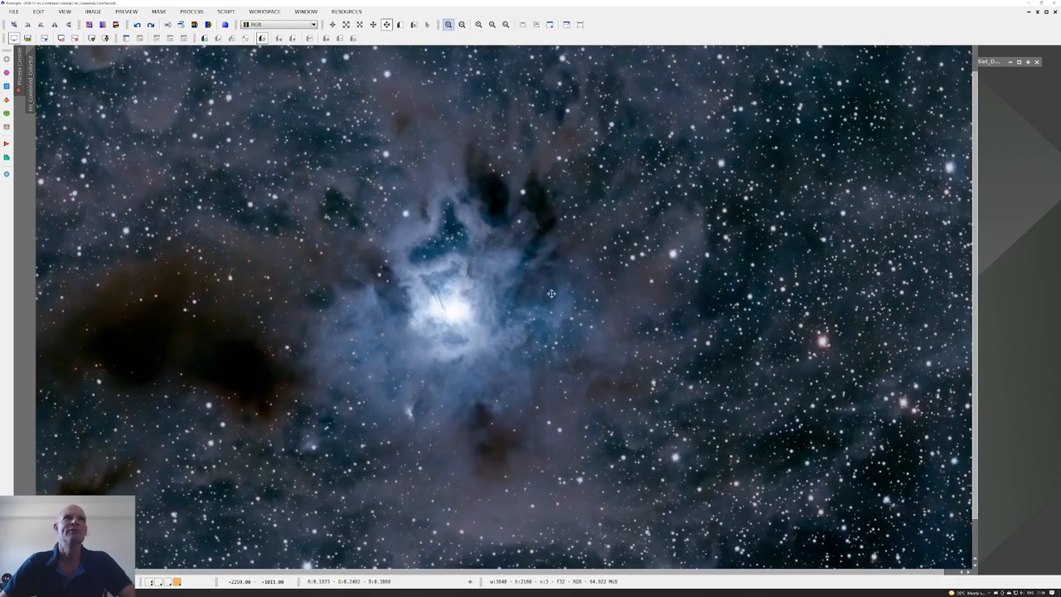
{"action": "mouse_move", "coordinate": [668, 304]}
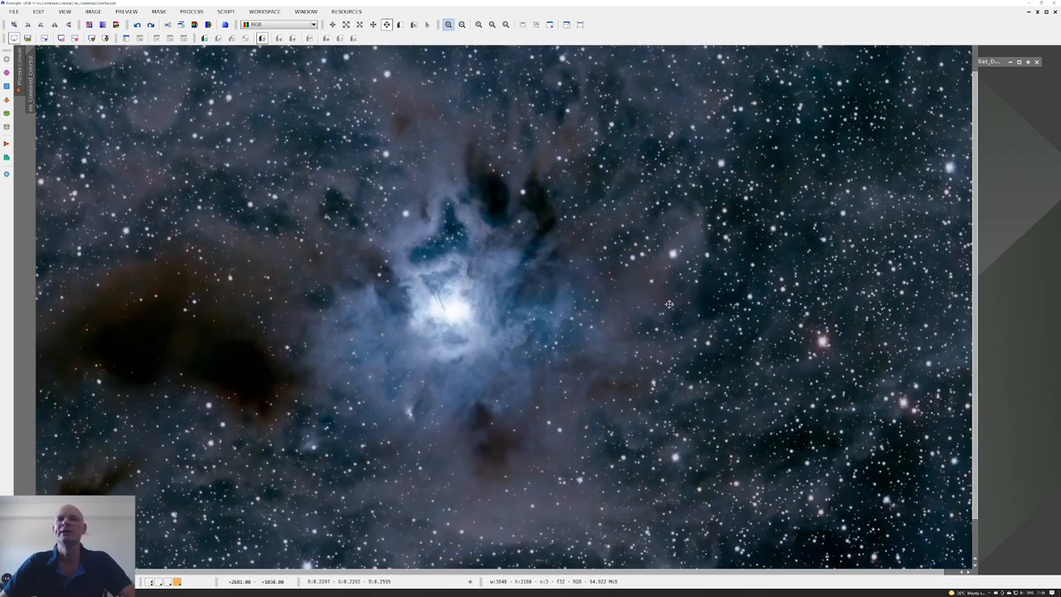
{"action": "mouse_move", "coordinate": [547, 254]}
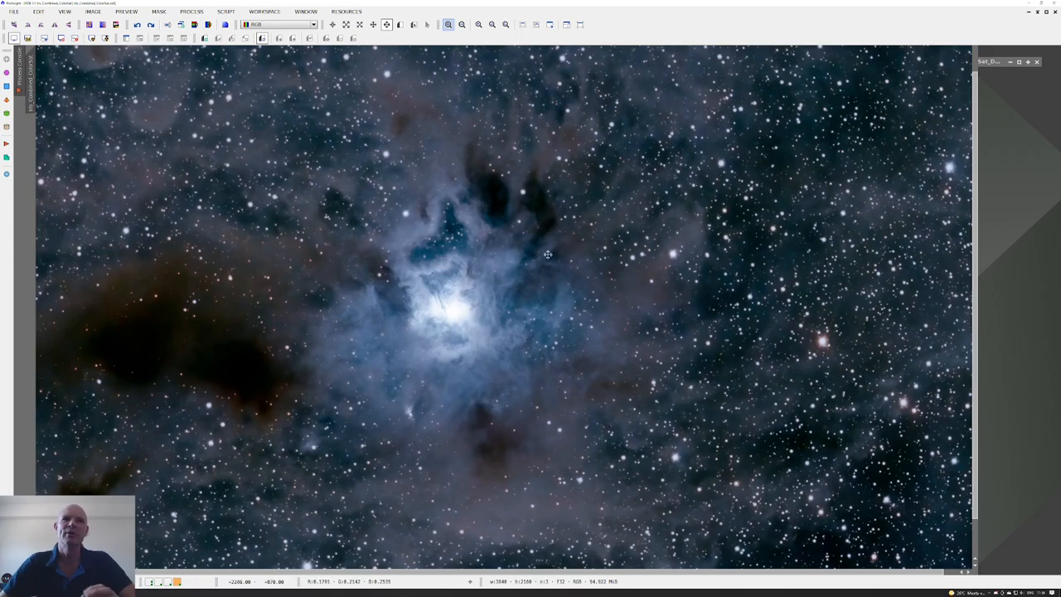
{"action": "mouse_move", "coordinate": [578, 304]}
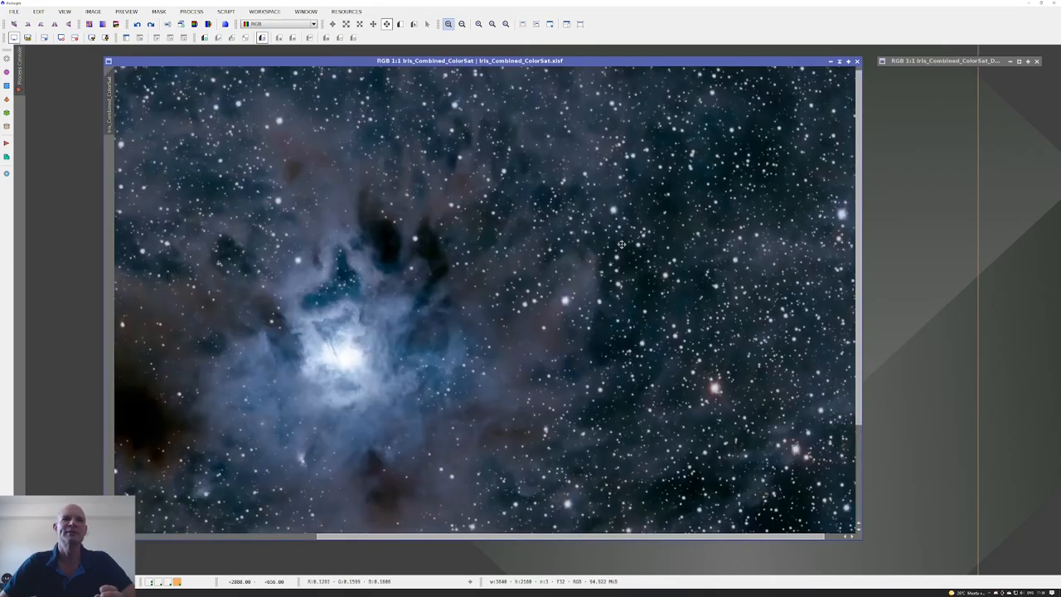
Zoom Iris_Combined_ColorSat out to 1:2 so the whole image shows.
{"action": "left_click", "coordinate": [462, 24]}
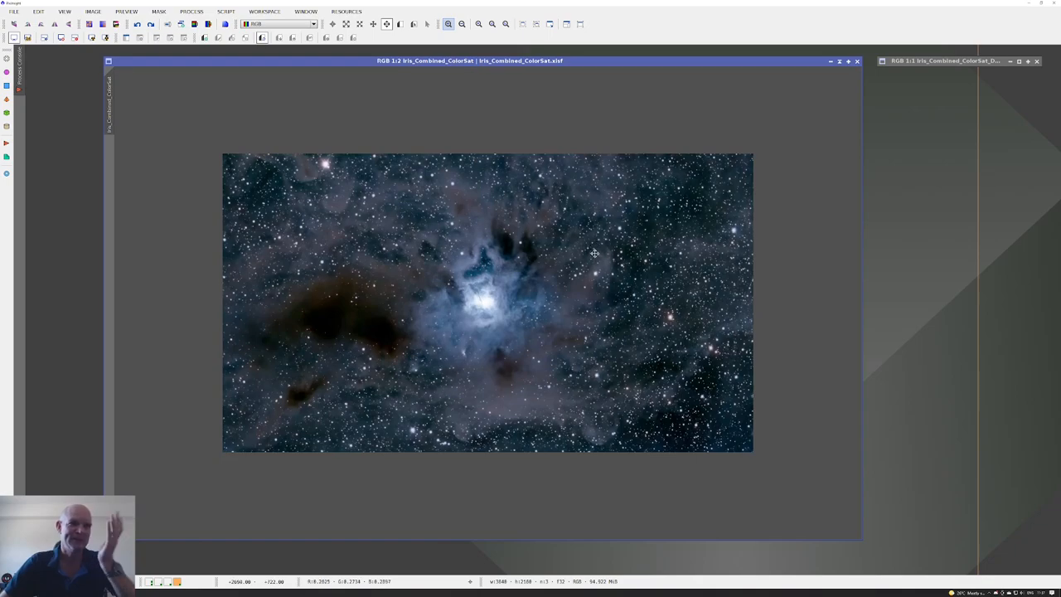
{"action": "mouse_move", "coordinate": [594, 266]}
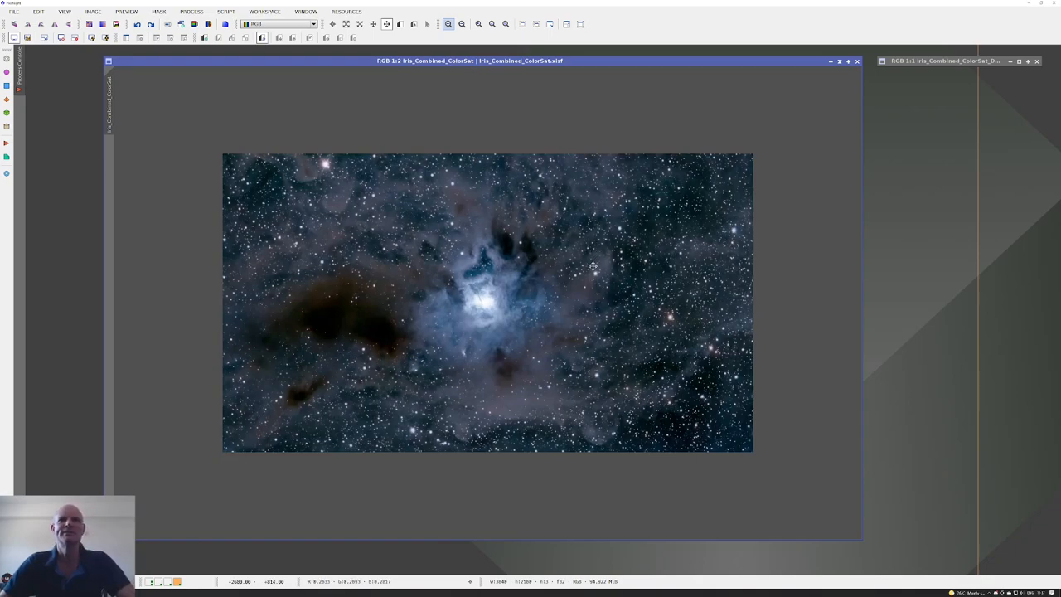
{"action": "mouse_move", "coordinate": [524, 297]}
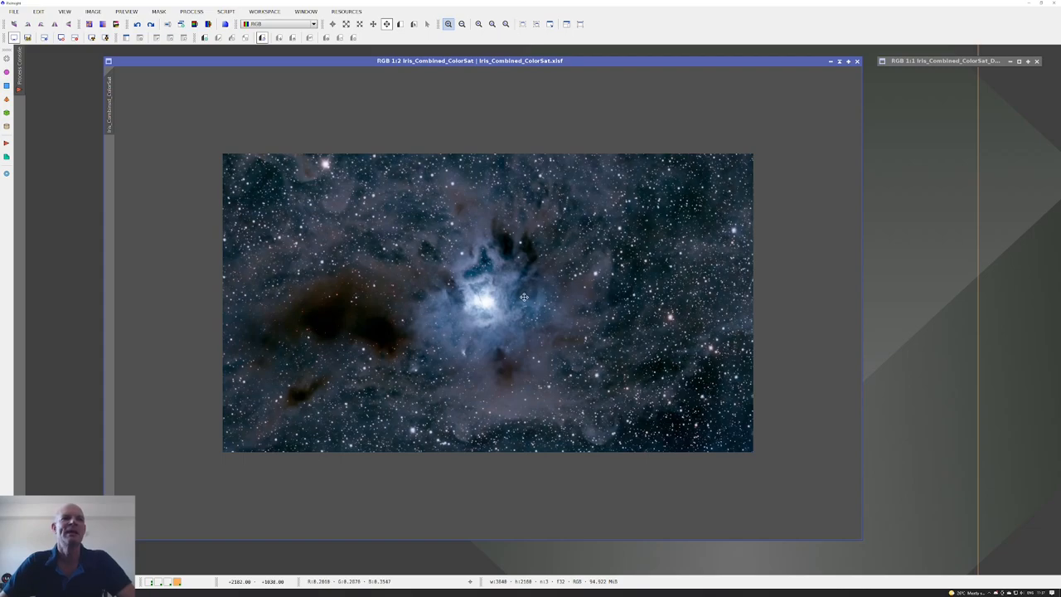
{"action": "mouse_move", "coordinate": [391, 381]}
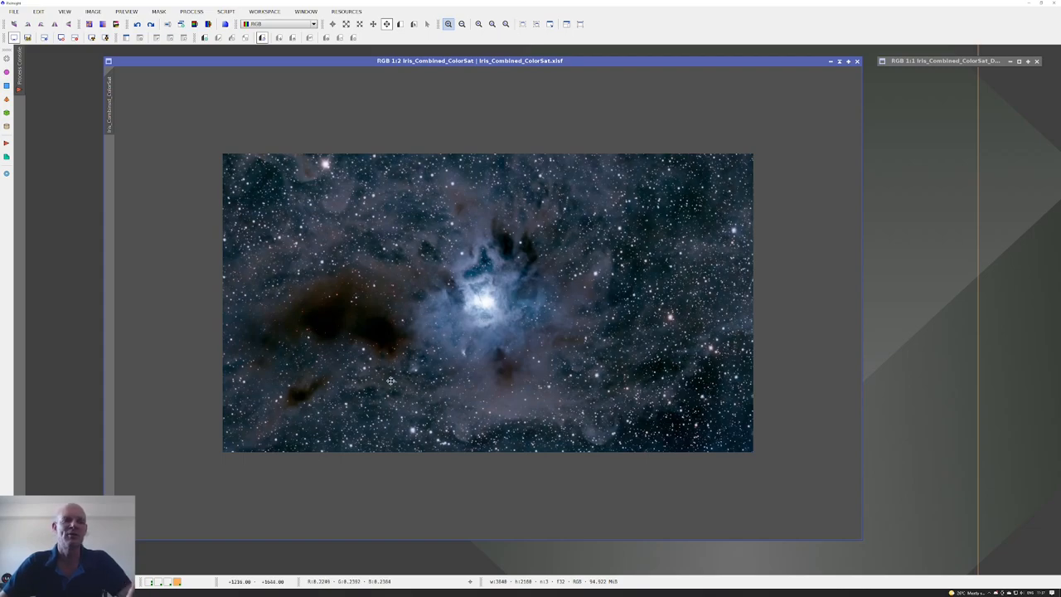
{"action": "mouse_move", "coordinate": [560, 367]}
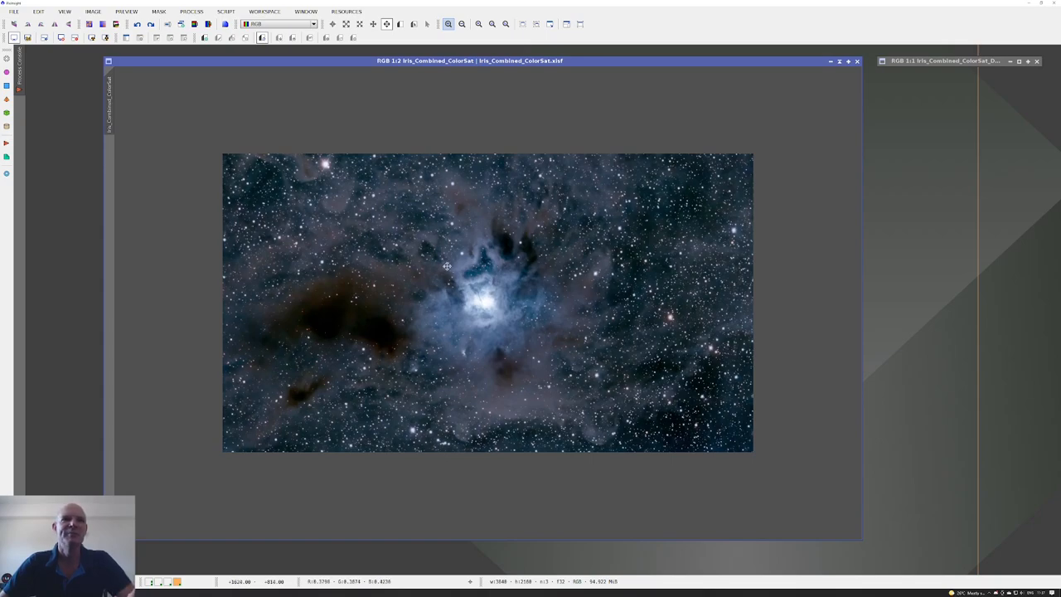
{"action": "mouse_move", "coordinate": [458, 454]}
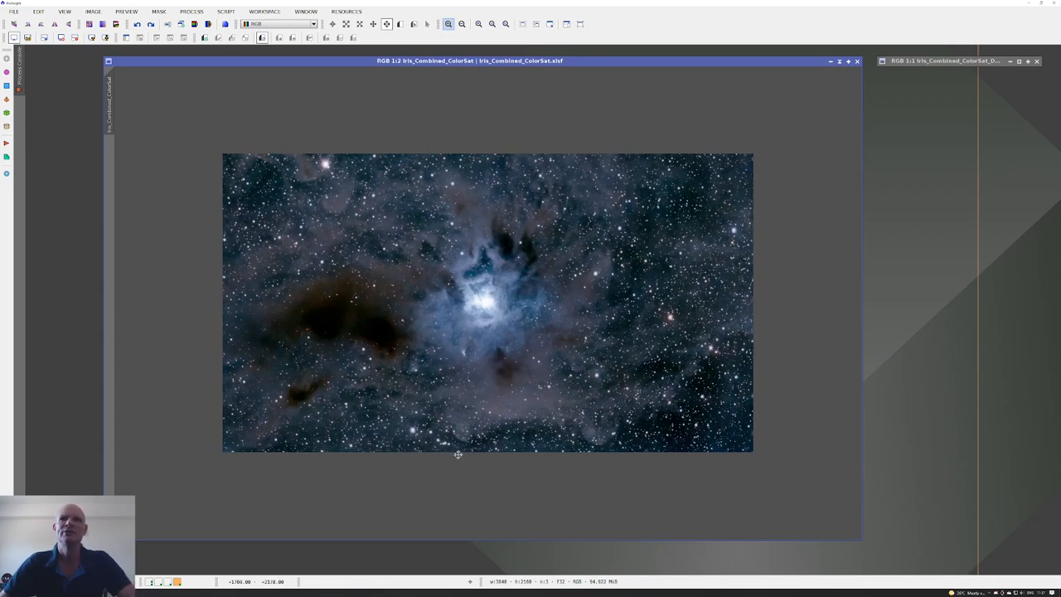
{"action": "mouse_move", "coordinate": [219, 371]}
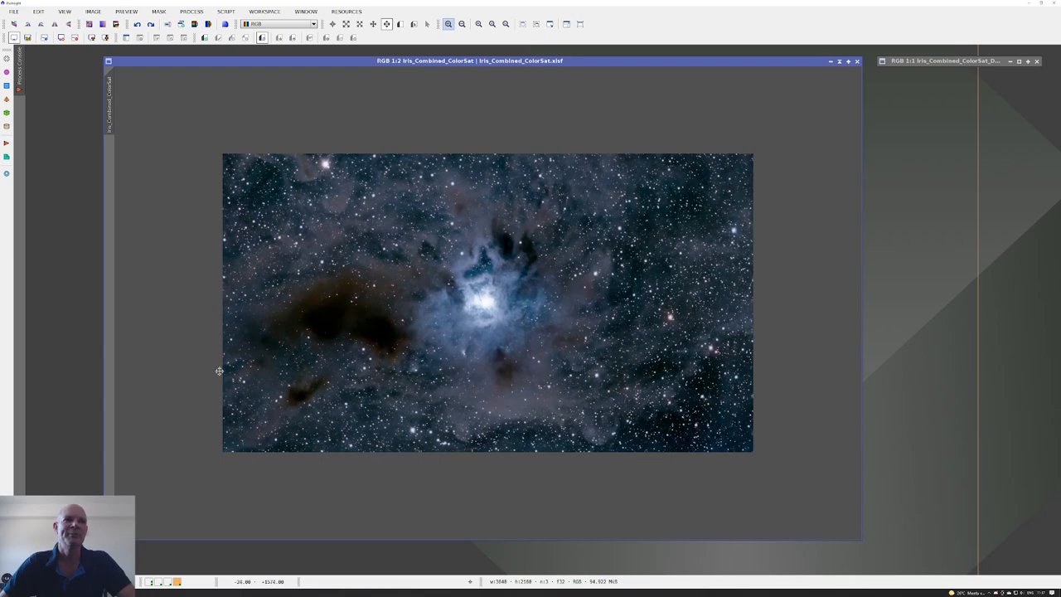
{"action": "mouse_move", "coordinate": [214, 336]}
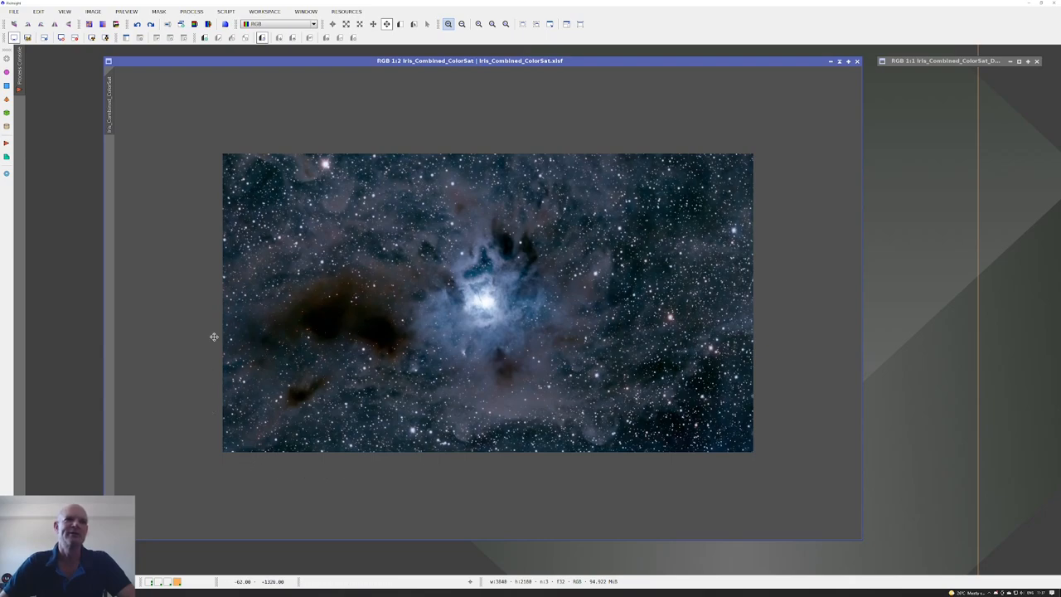
{"action": "mouse_move", "coordinate": [783, 220]}
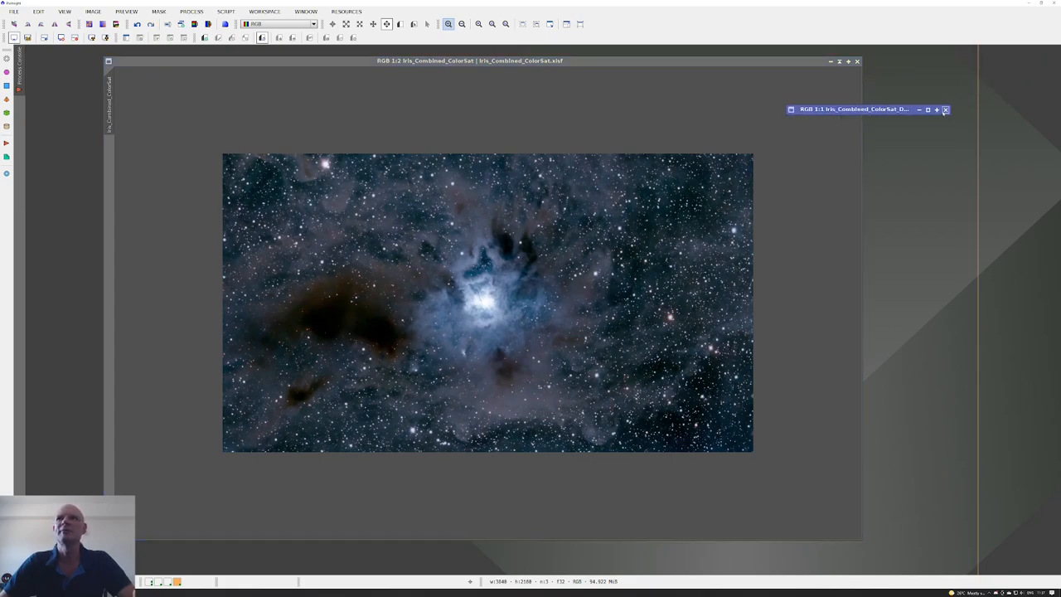
Bring the final SCNR image to the front and pan across the nebula centre.
{"action": "left_click", "coordinate": [936, 109]}
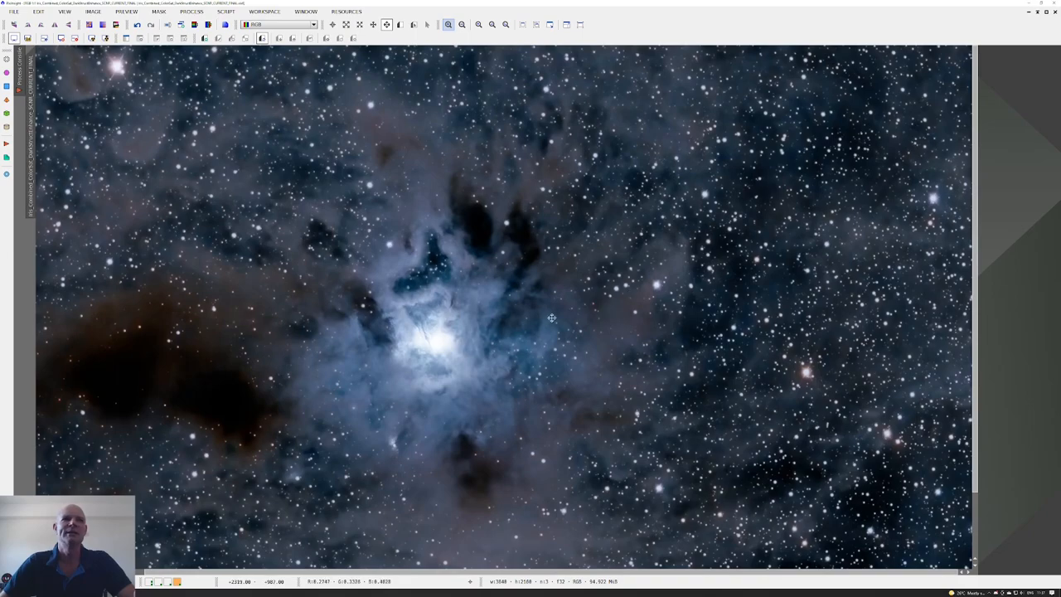
{"action": "left_click_drag", "start_coordinate": [552, 318], "coordinate": [519, 226]}
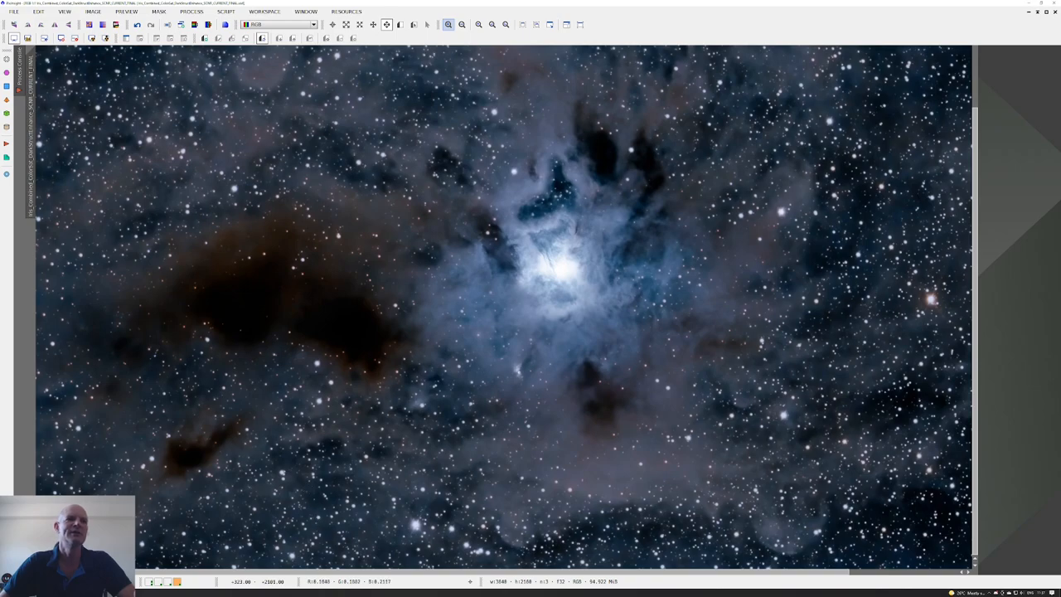
{"action": "mouse_move", "coordinate": [608, 370]}
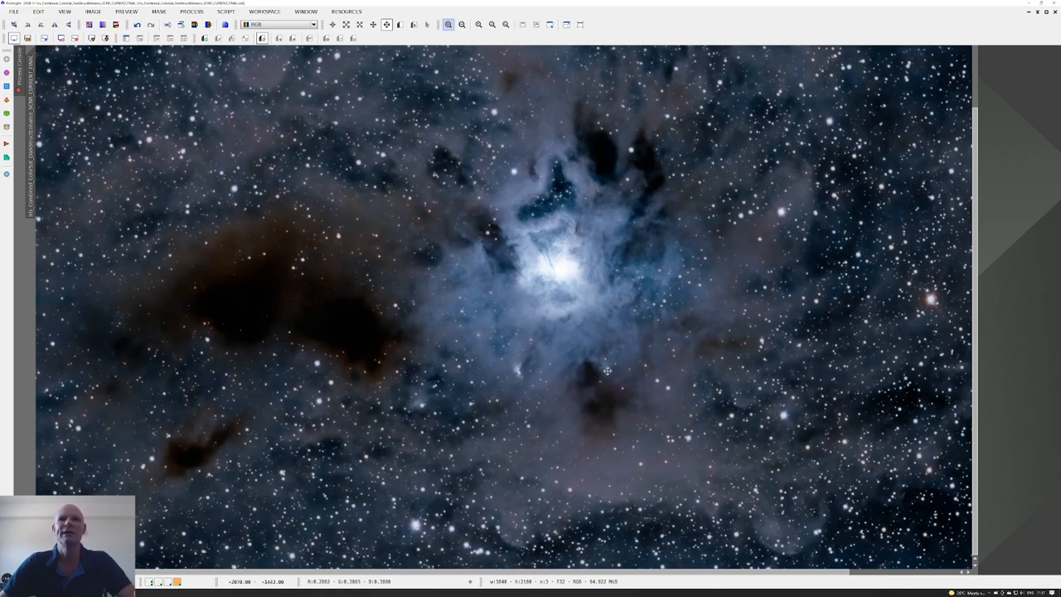
{"action": "left_click_drag", "start_coordinate": [608, 371], "coordinate": [595, 286]}
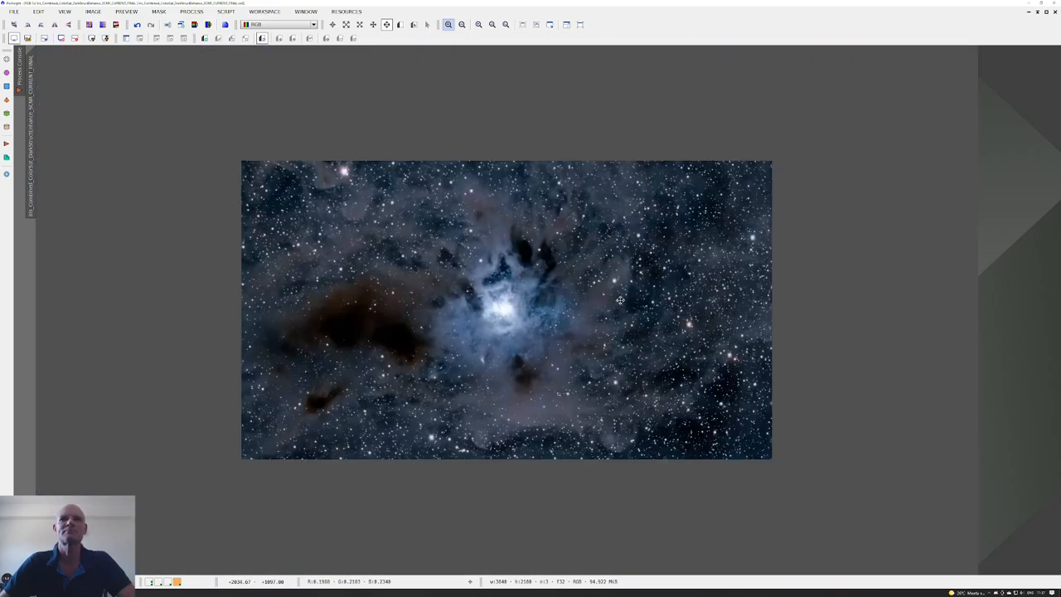
{"action": "mouse_move", "coordinate": [566, 298]}
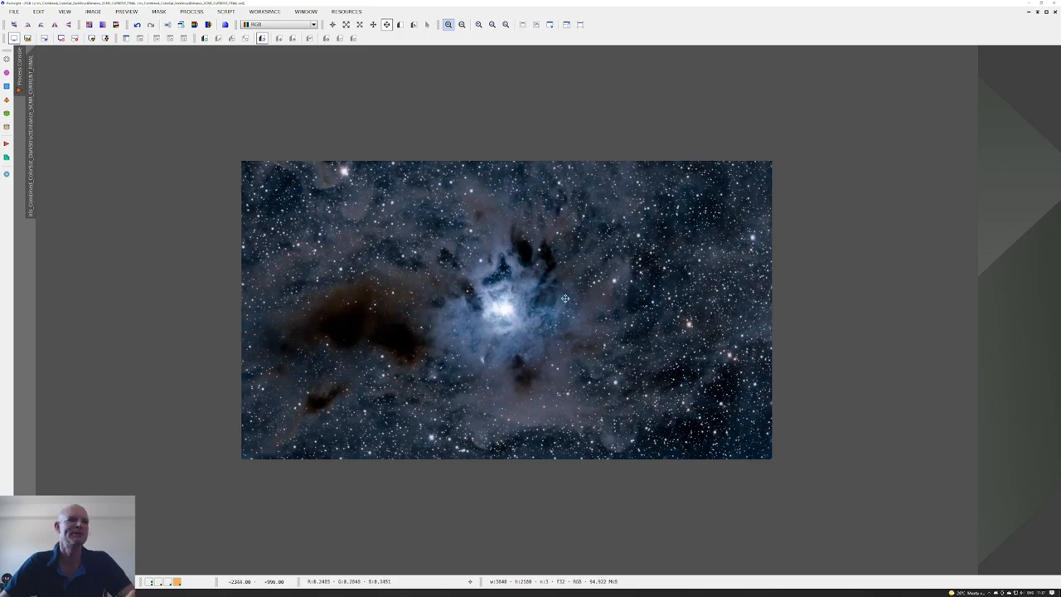
{"action": "mouse_move", "coordinate": [570, 313]}
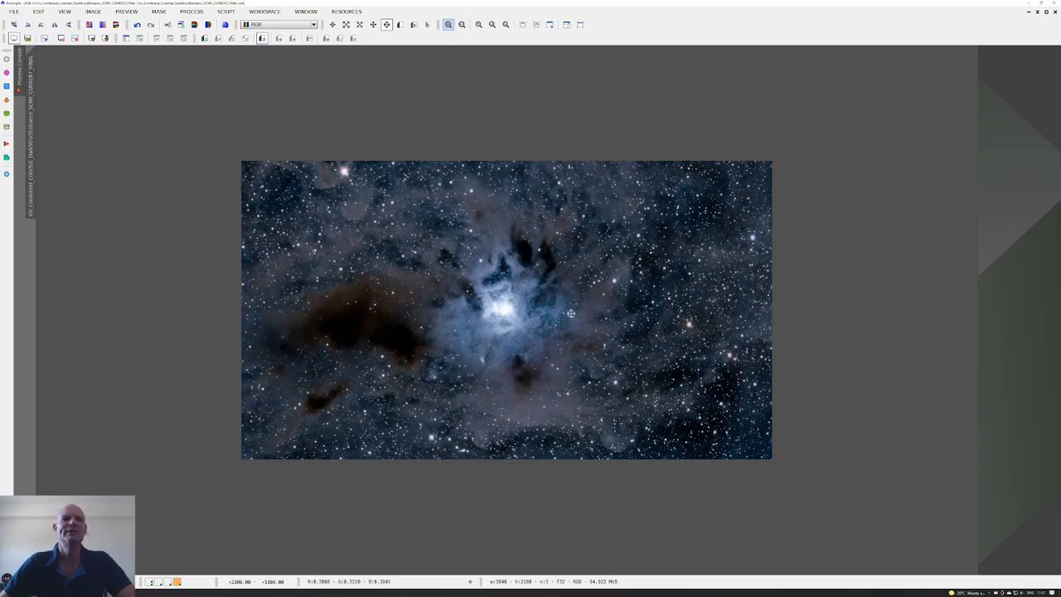
{"action": "mouse_move", "coordinate": [597, 315]}
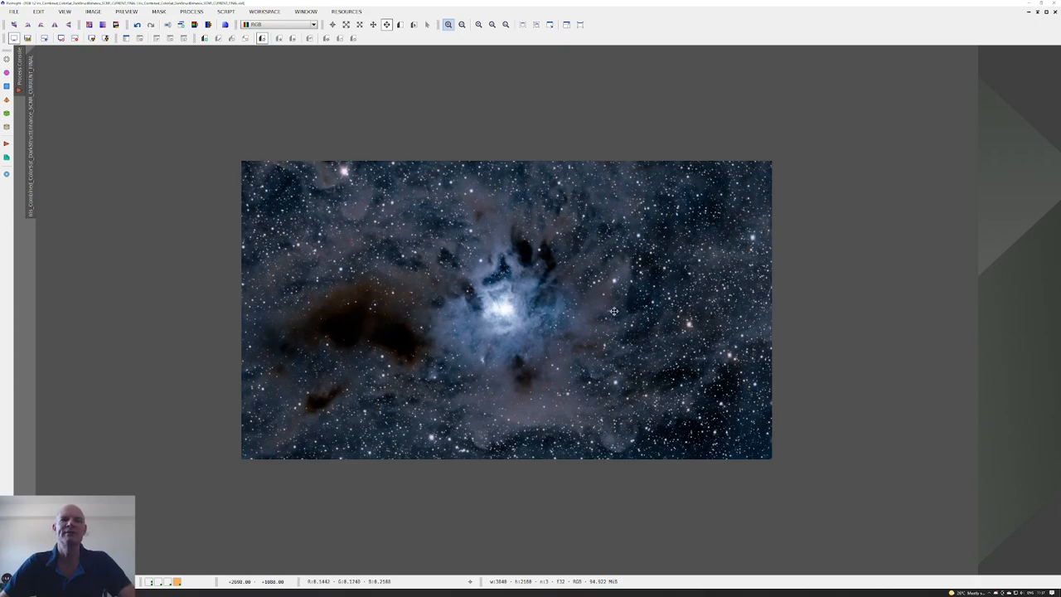
{"action": "mouse_move", "coordinate": [615, 324]}
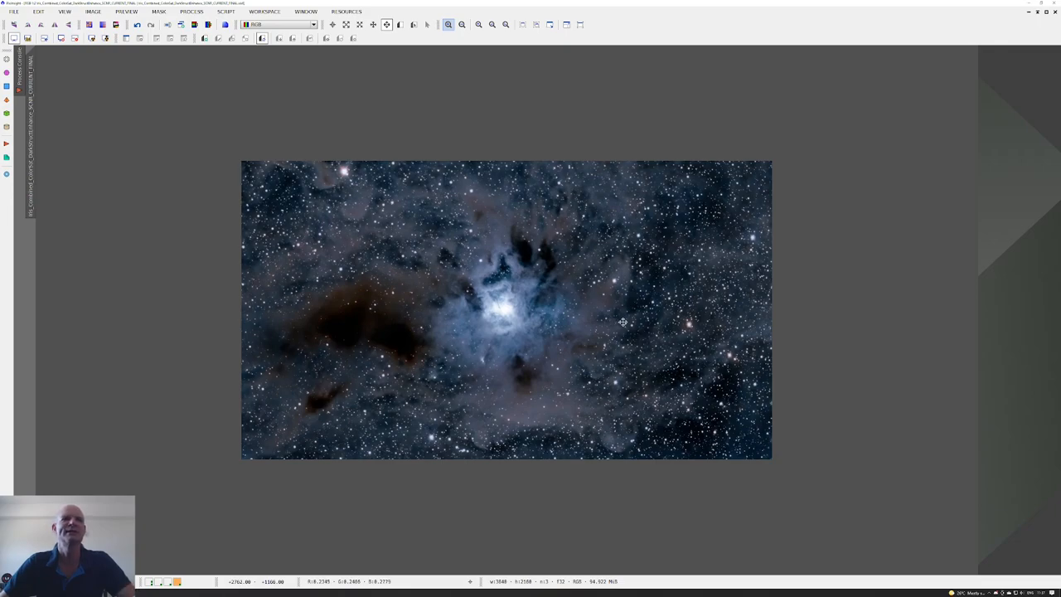
{"action": "mouse_move", "coordinate": [670, 332]}
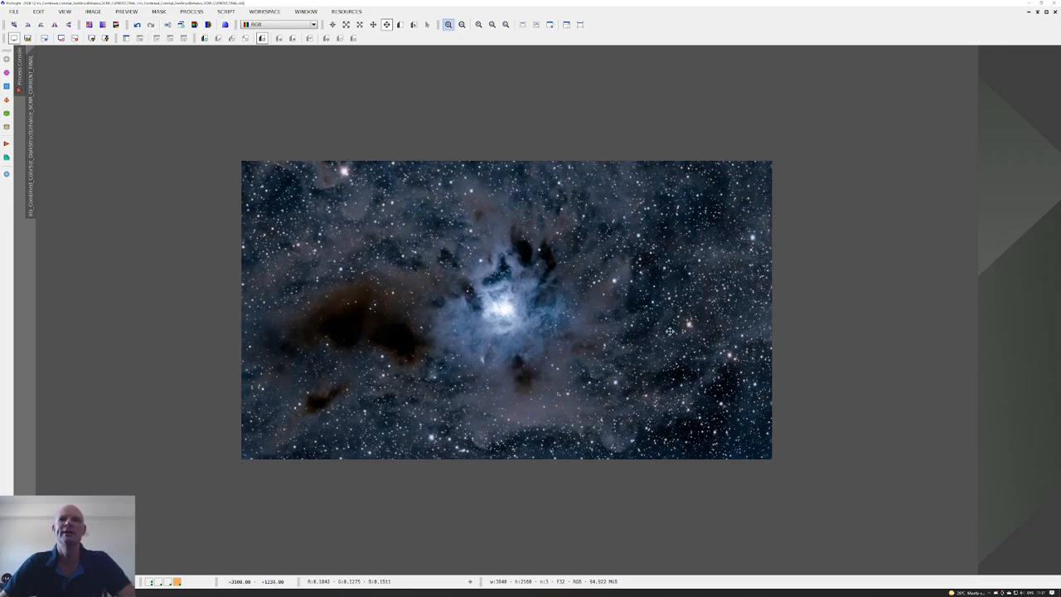
{"action": "mouse_move", "coordinate": [672, 324]}
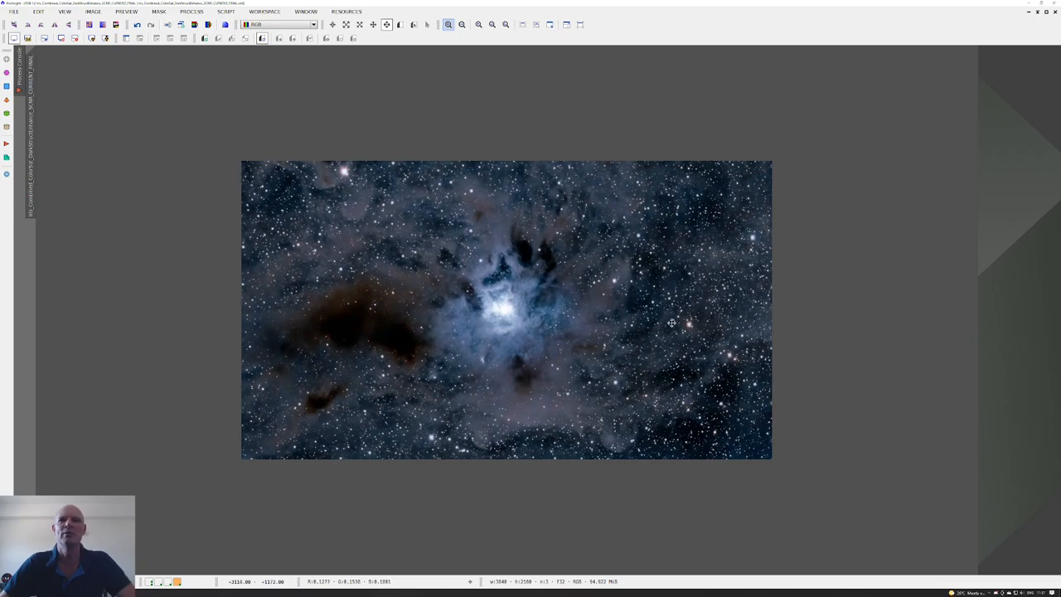